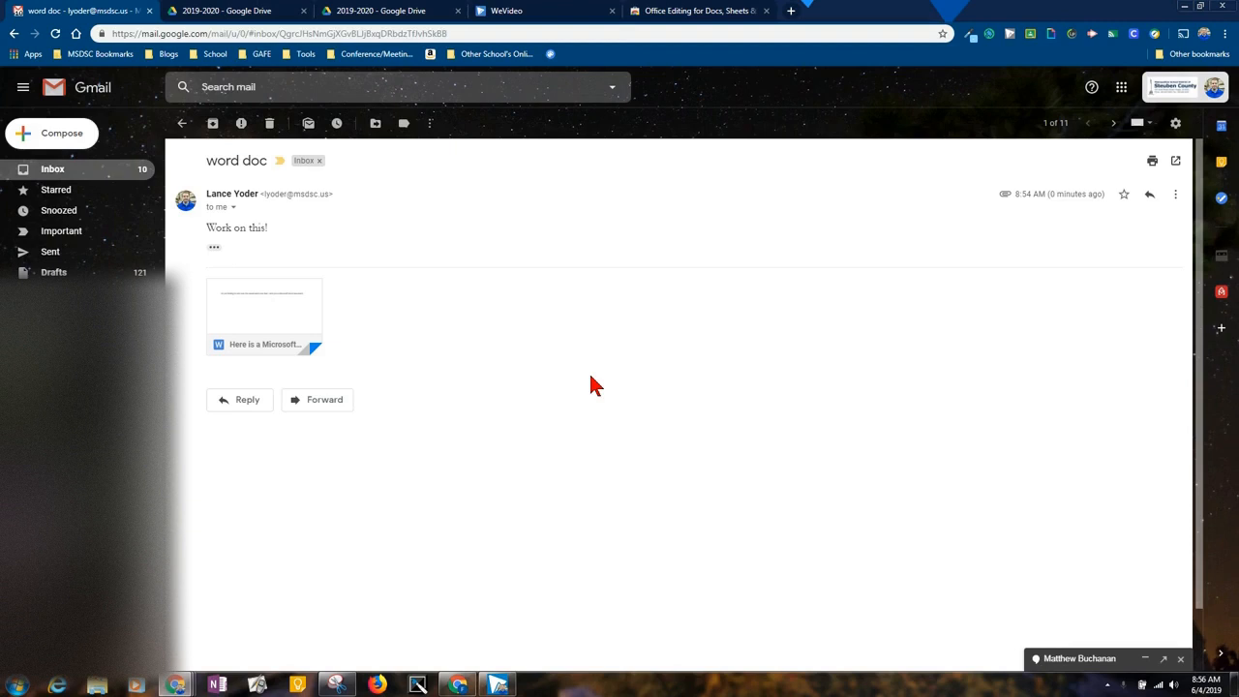
{"action": "mouse_move", "coordinate": [567, 368]}
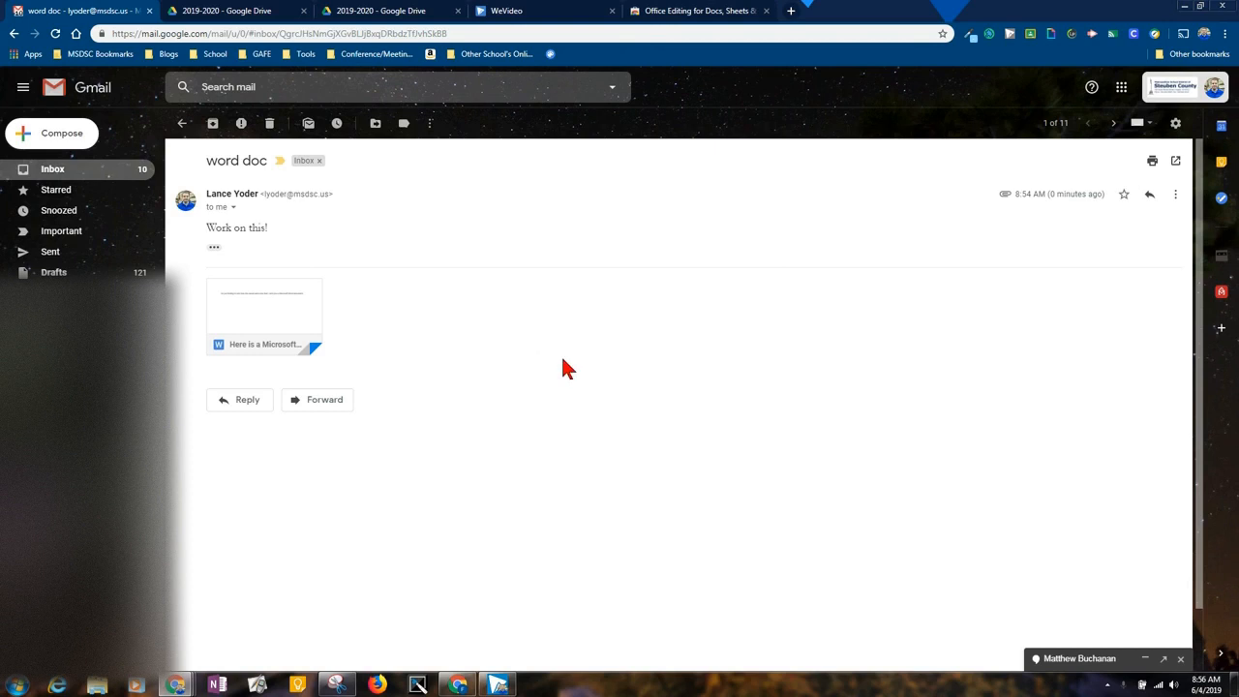
{"action": "mouse_move", "coordinate": [263, 310]}
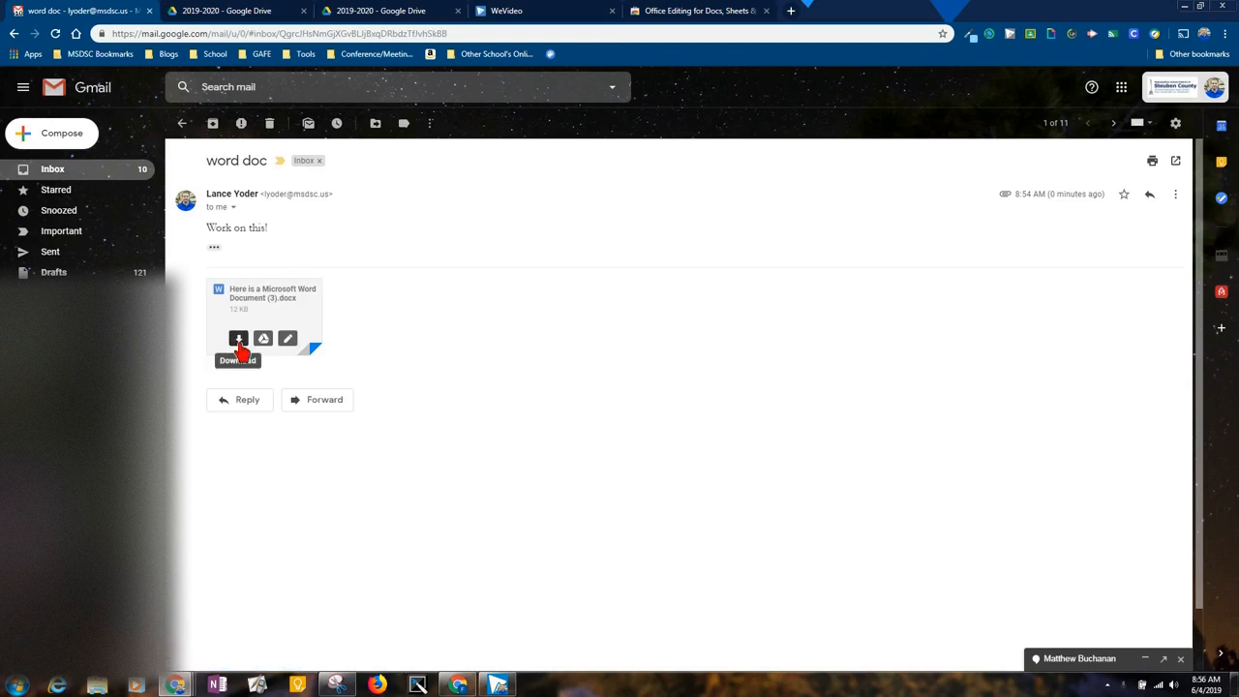
{"action": "mouse_move", "coordinate": [288, 339]}
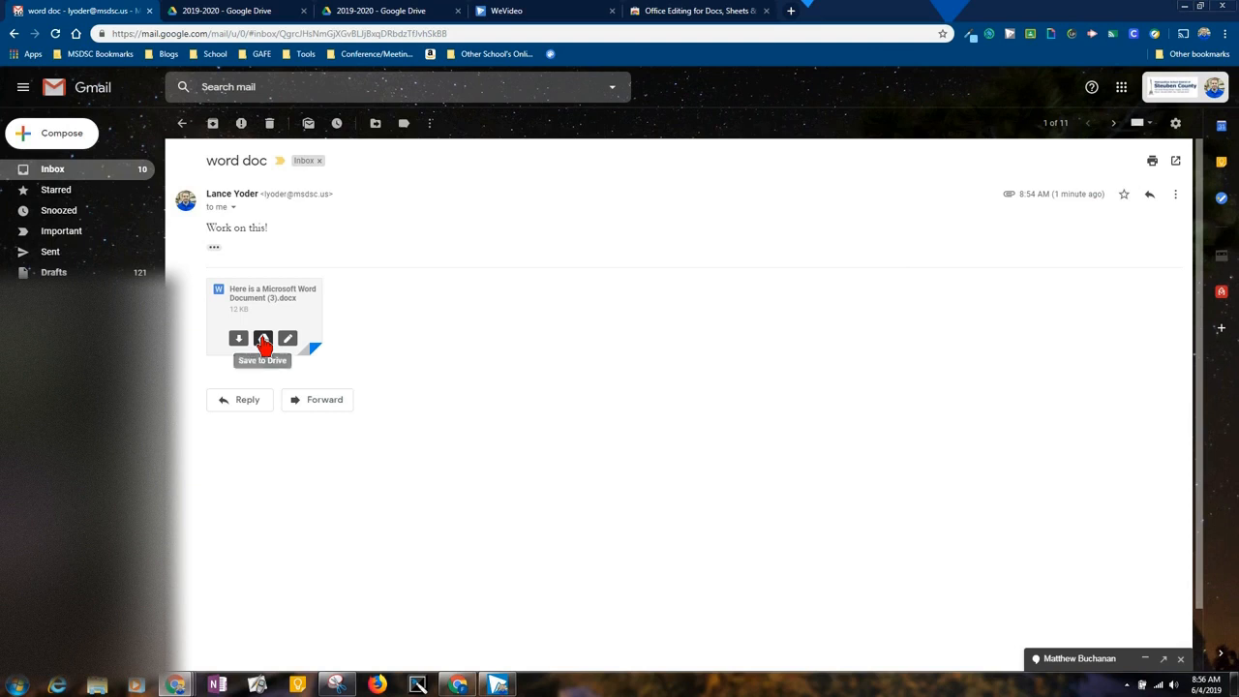
Save the Gmail Word attachment to Drive and move it into the 2019-2020 folder
{"action": "left_click", "coordinate": [263, 338]}
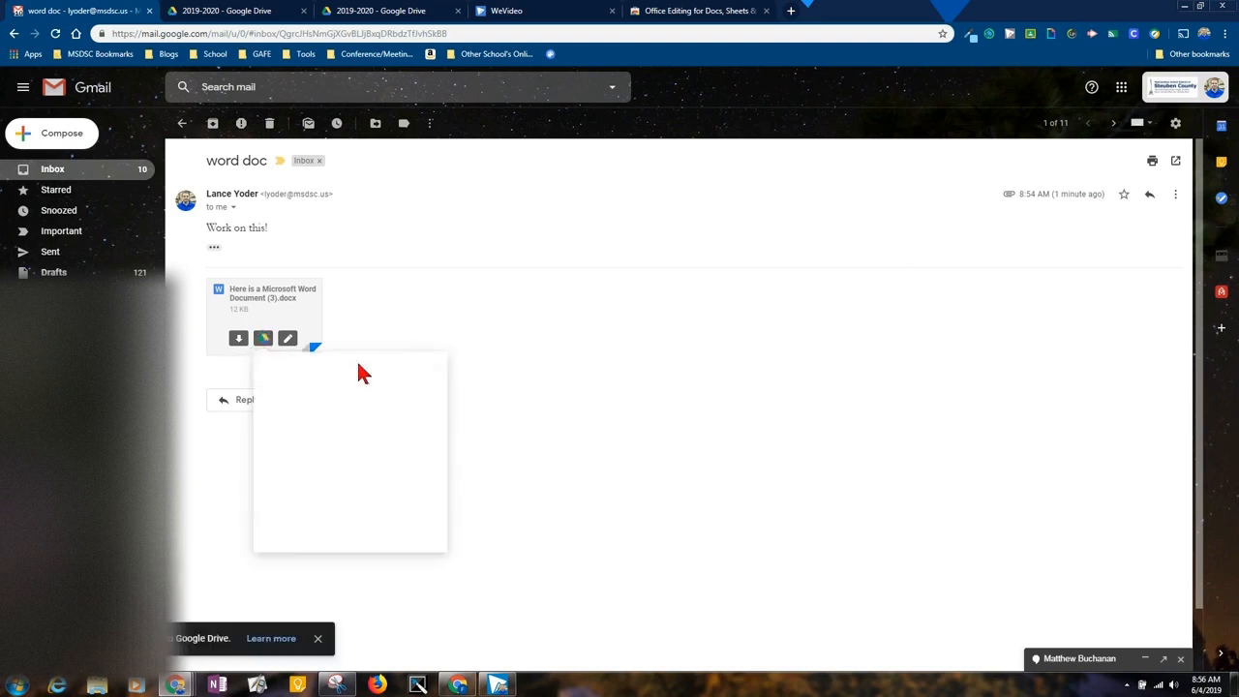
{"action": "left_click", "coordinate": [262, 338]}
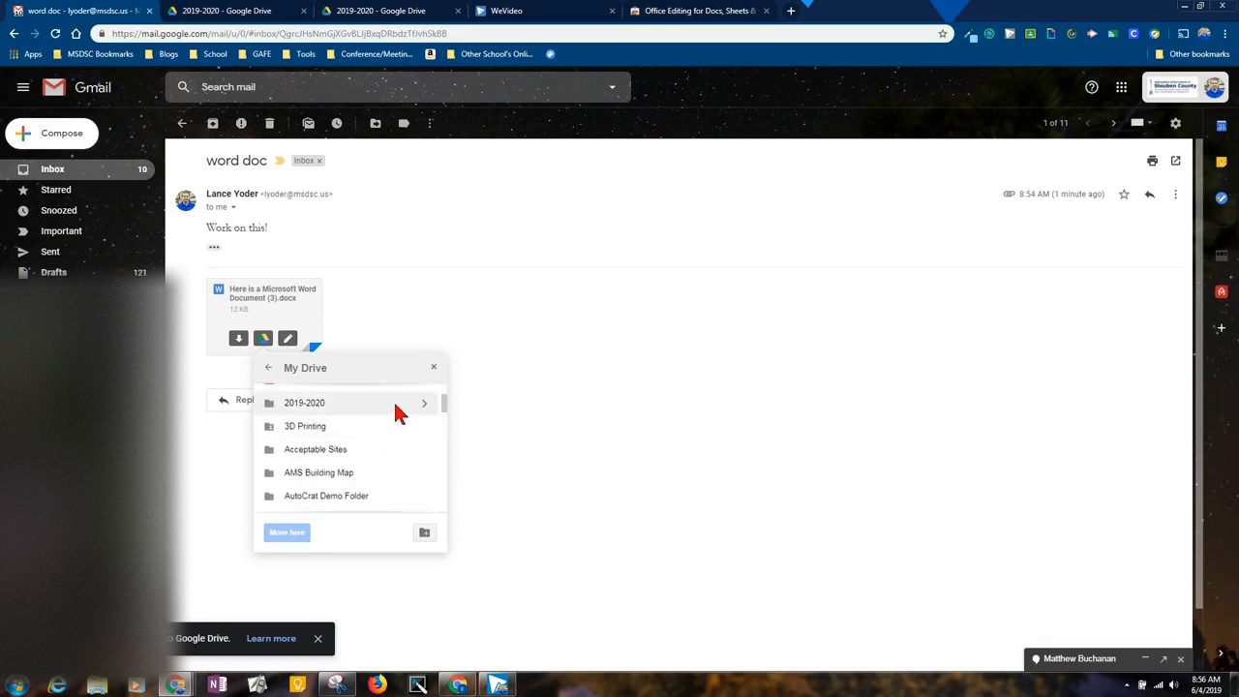
{"action": "left_click", "coordinate": [304, 403]}
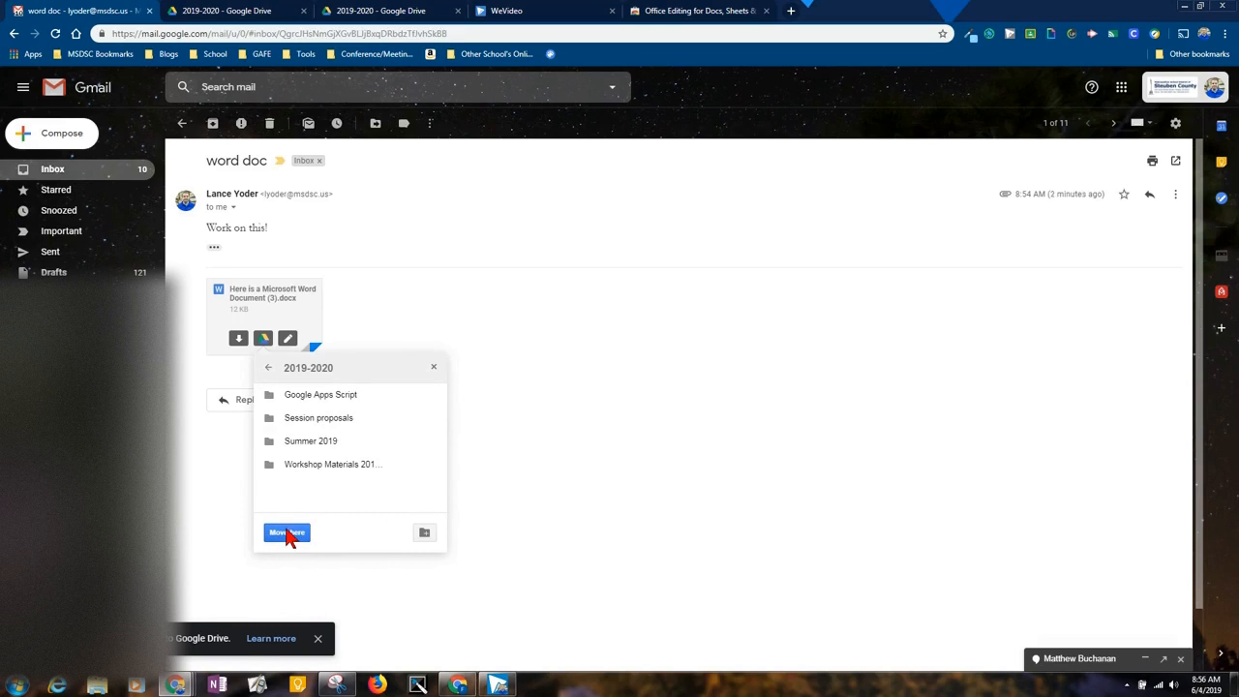
{"action": "left_click", "coordinate": [286, 533]}
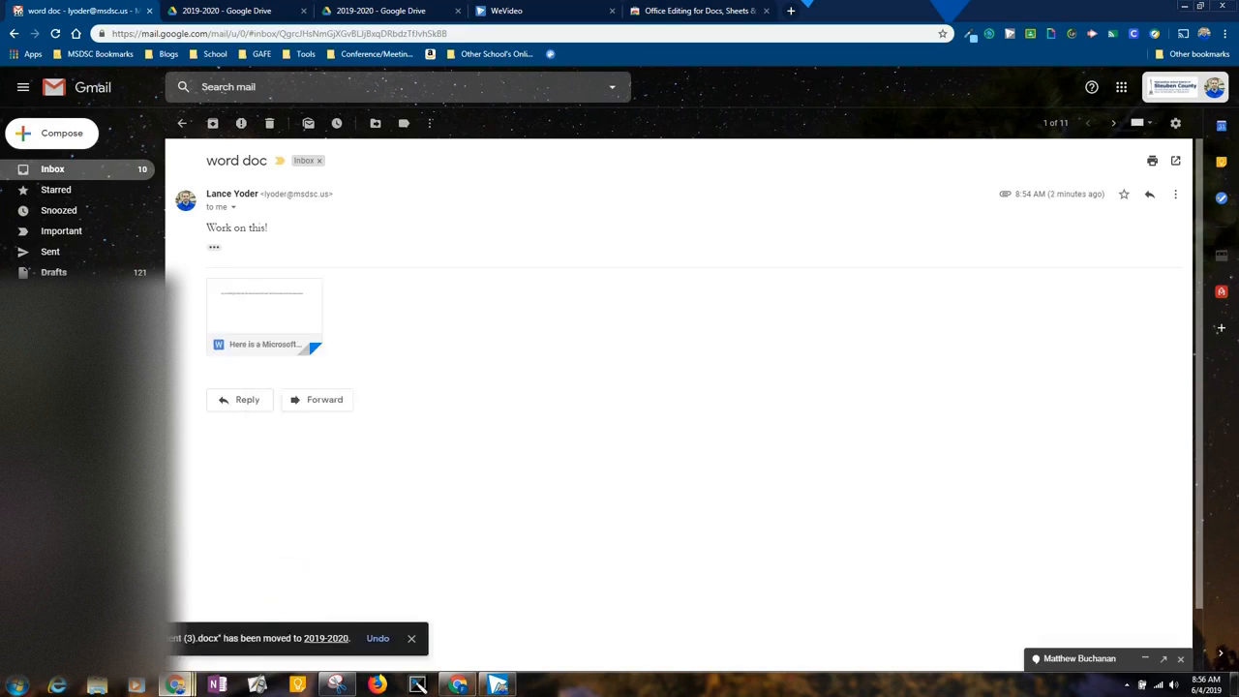
{"action": "mouse_move", "coordinate": [319, 646]}
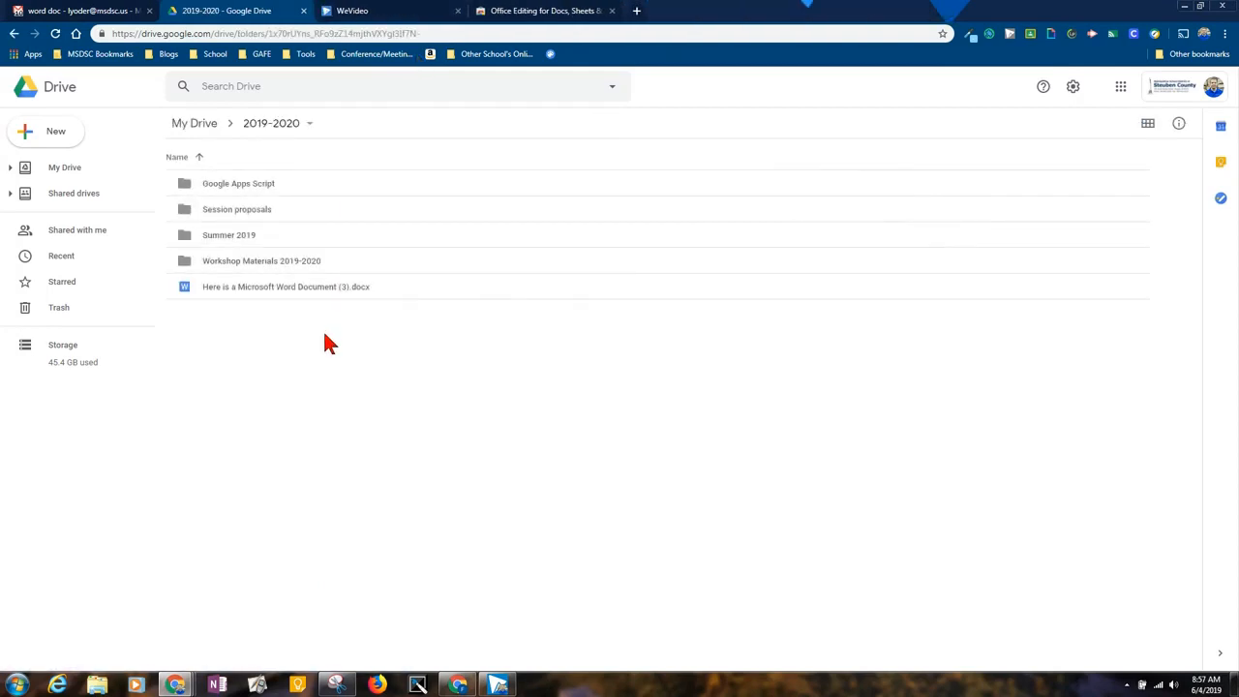
Open the .docx from the 2019-2020 folder in Office Editing
{"action": "left_click", "coordinate": [286, 287]}
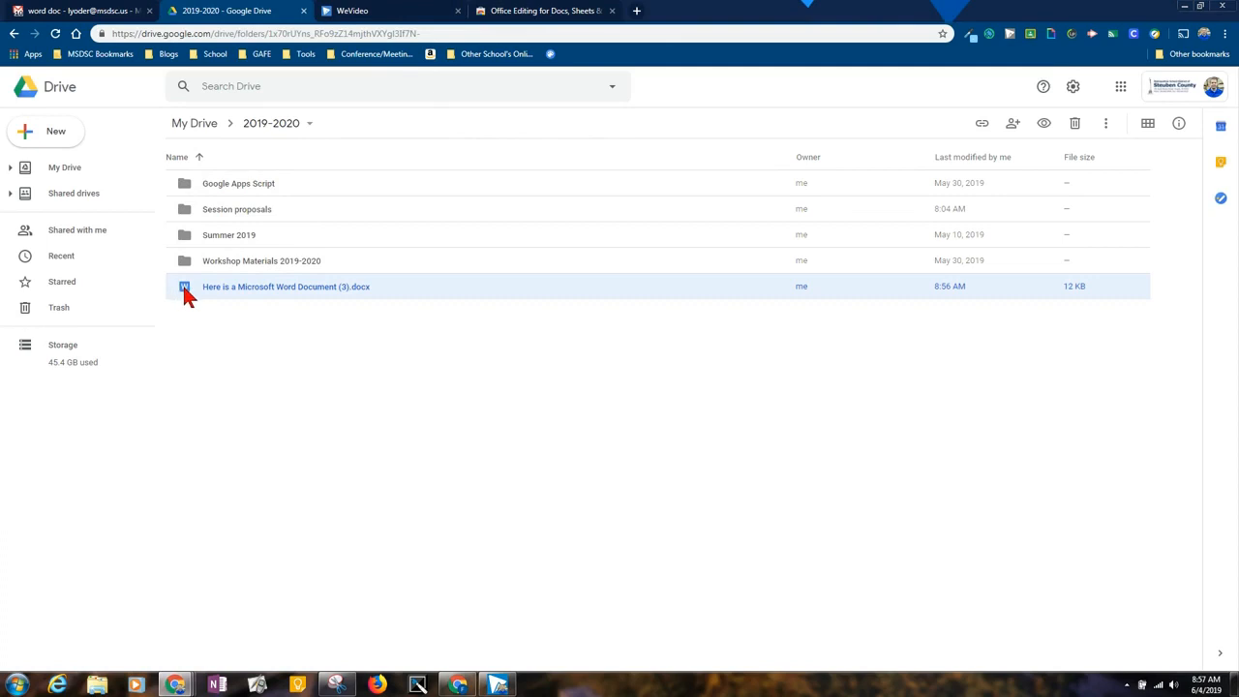
{"action": "double_click", "coordinate": [286, 286]}
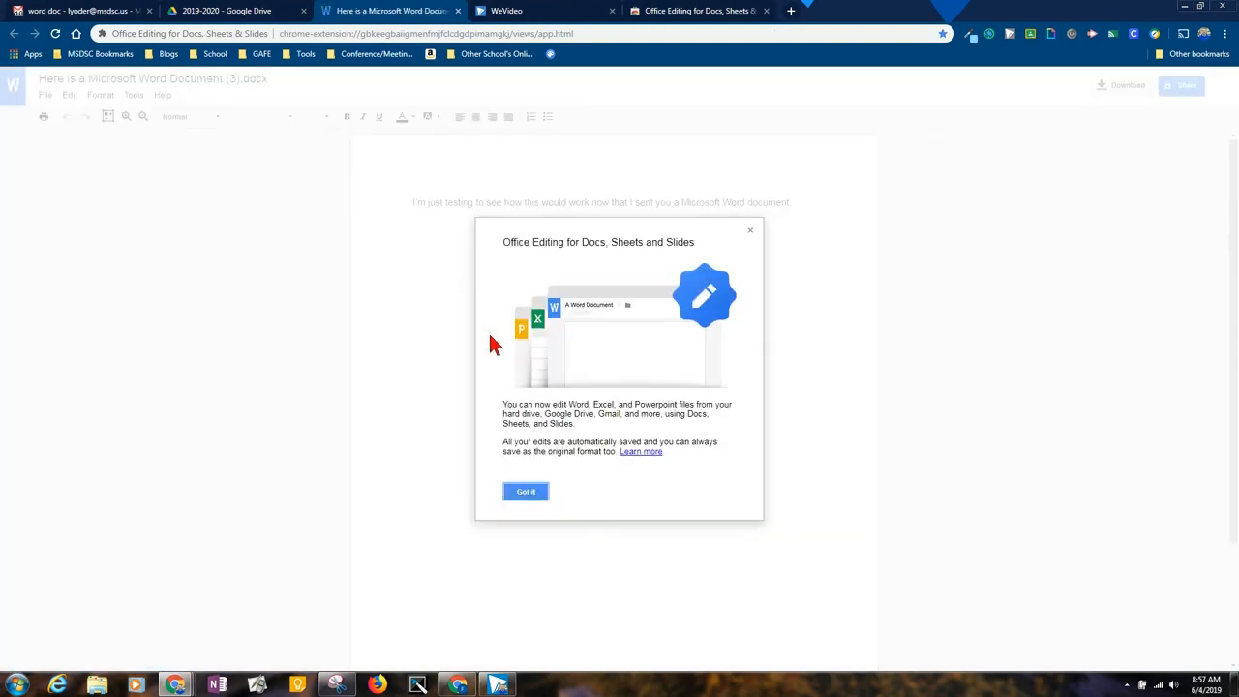
Dismiss the Office Editing welcome notice and view the extension's Web Store listing
{"action": "left_click", "coordinate": [525, 490]}
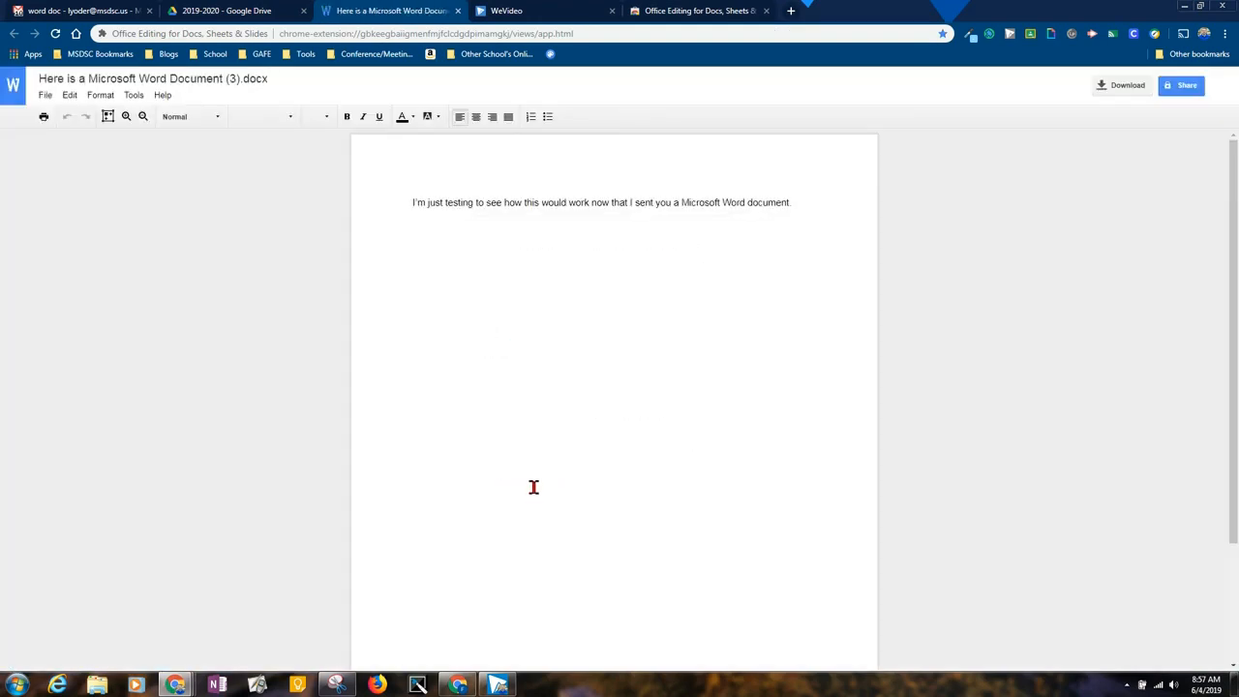
{"action": "mouse_move", "coordinate": [685, 335]}
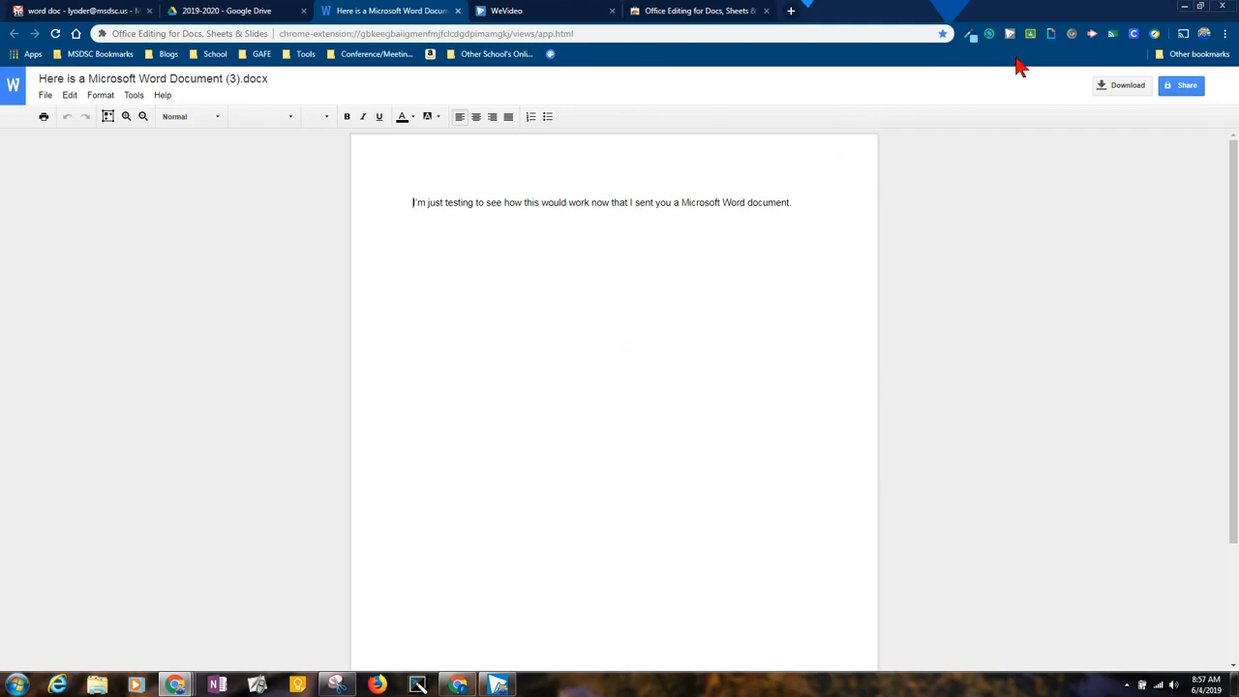
{"action": "mouse_move", "coordinate": [1155, 34]}
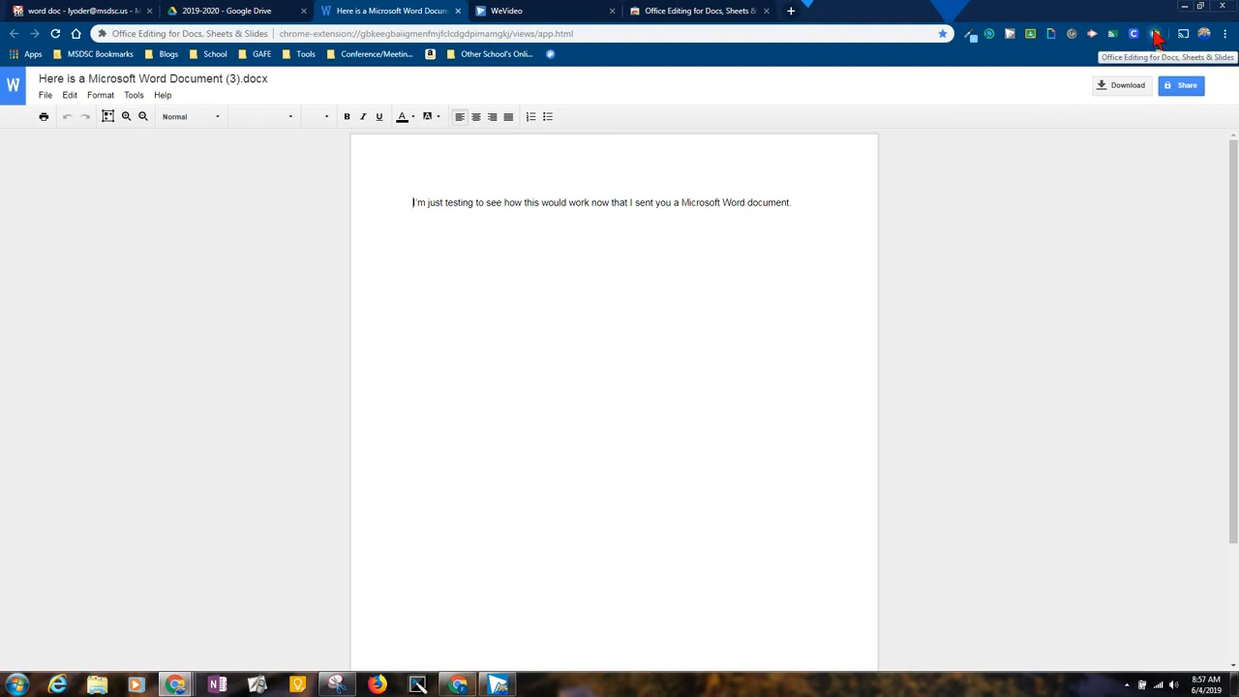
{"action": "left_click", "coordinate": [1154, 34]}
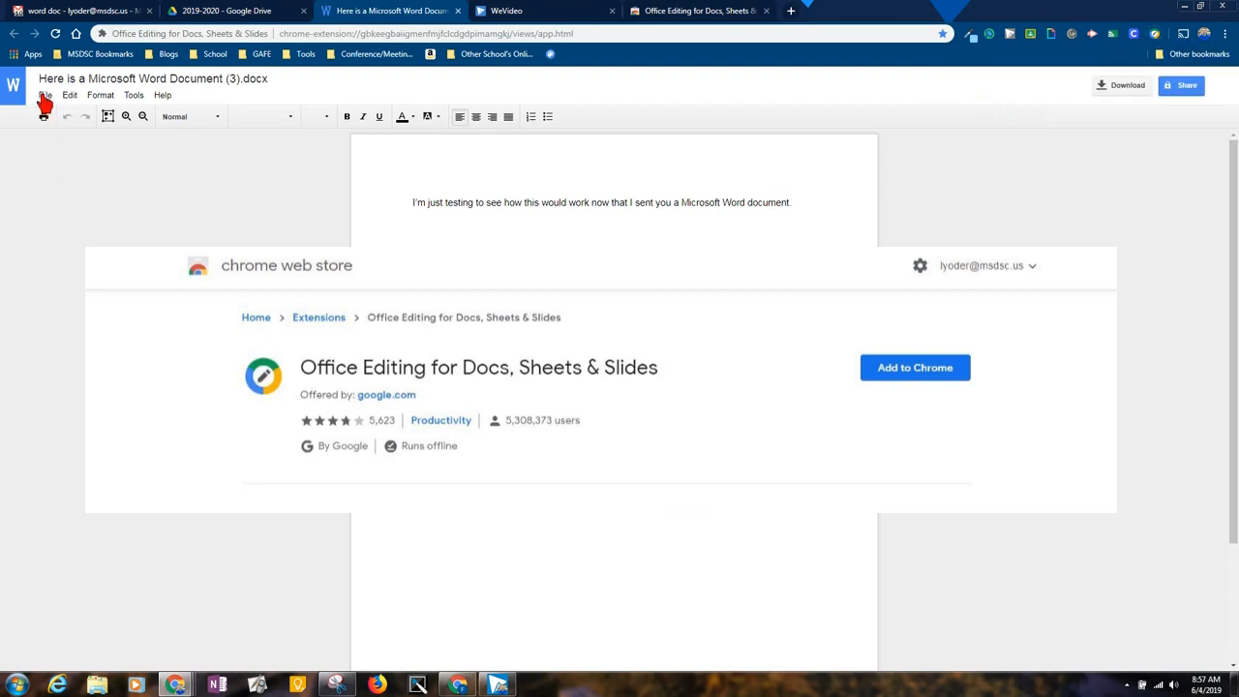
{"action": "mouse_move", "coordinate": [804, 214]}
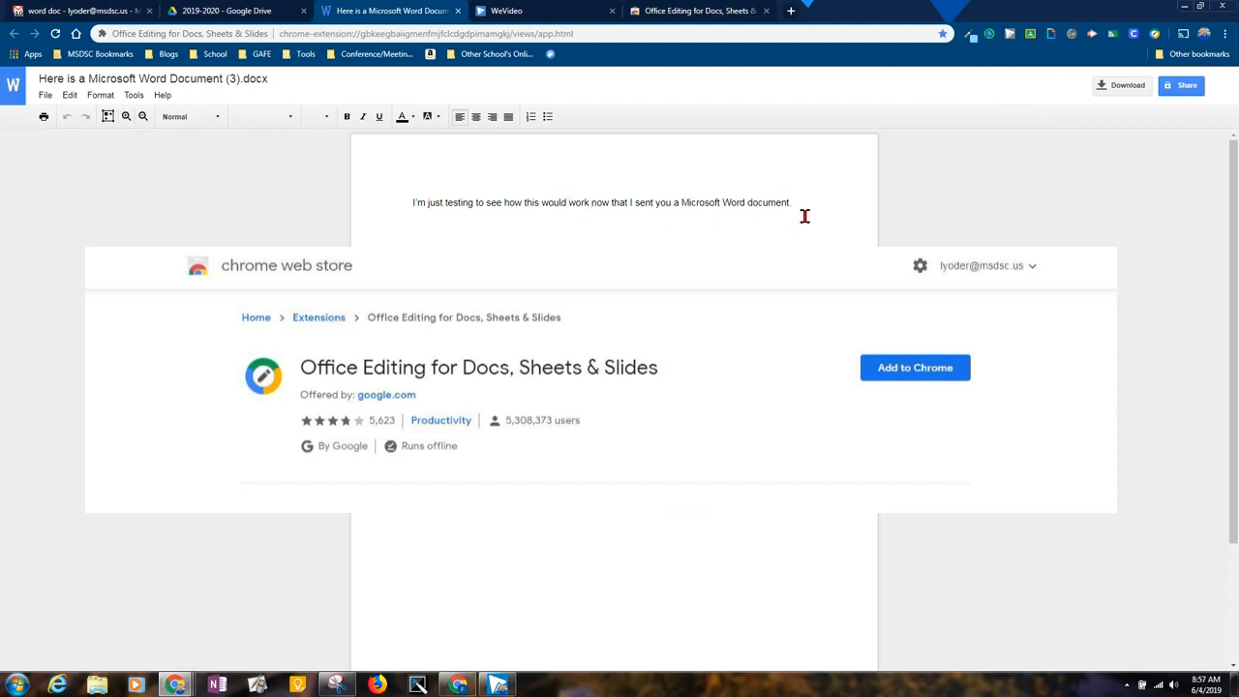
{"action": "mouse_move", "coordinate": [646, 218]}
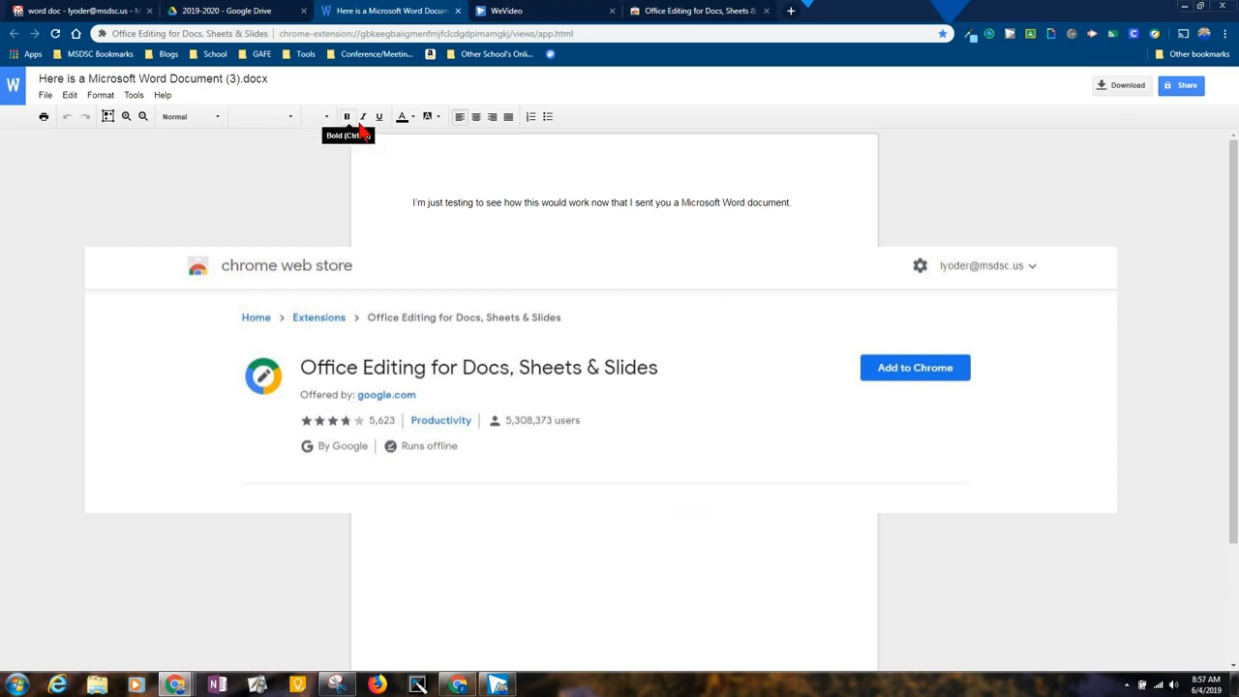
{"action": "mouse_move", "coordinate": [826, 146]}
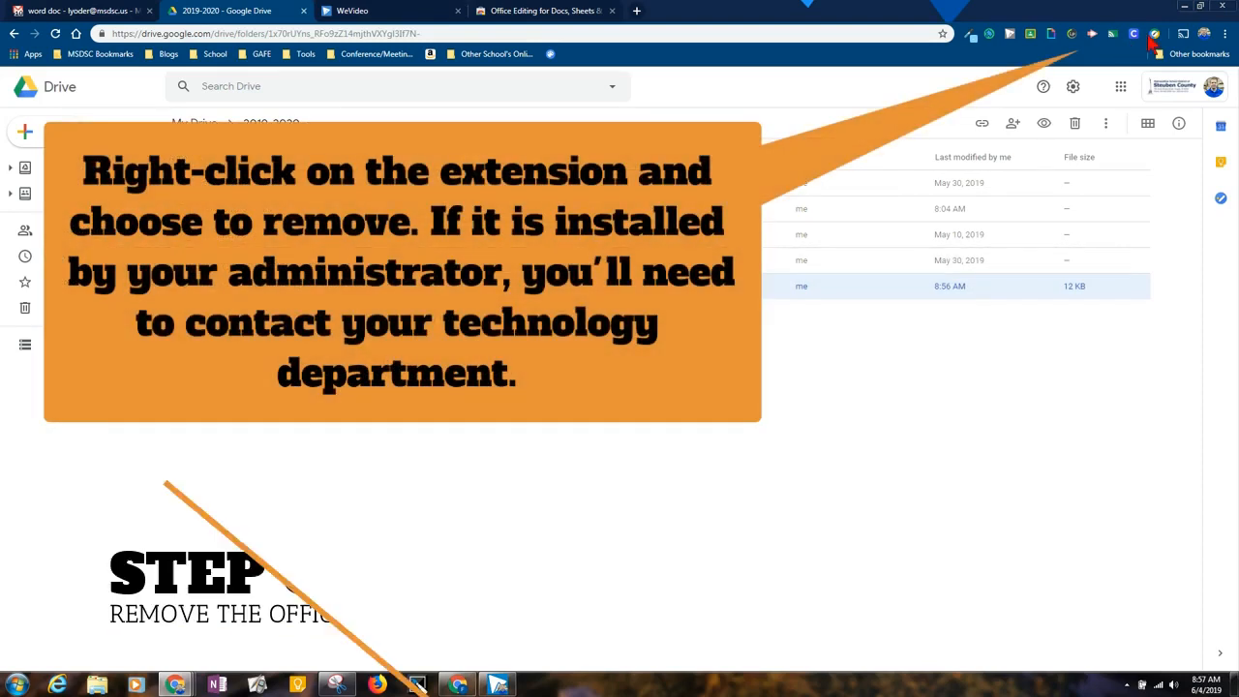
Bring up the Office Editing extension options, then Drive's gear menu
{"action": "right_click", "coordinate": [1134, 33]}
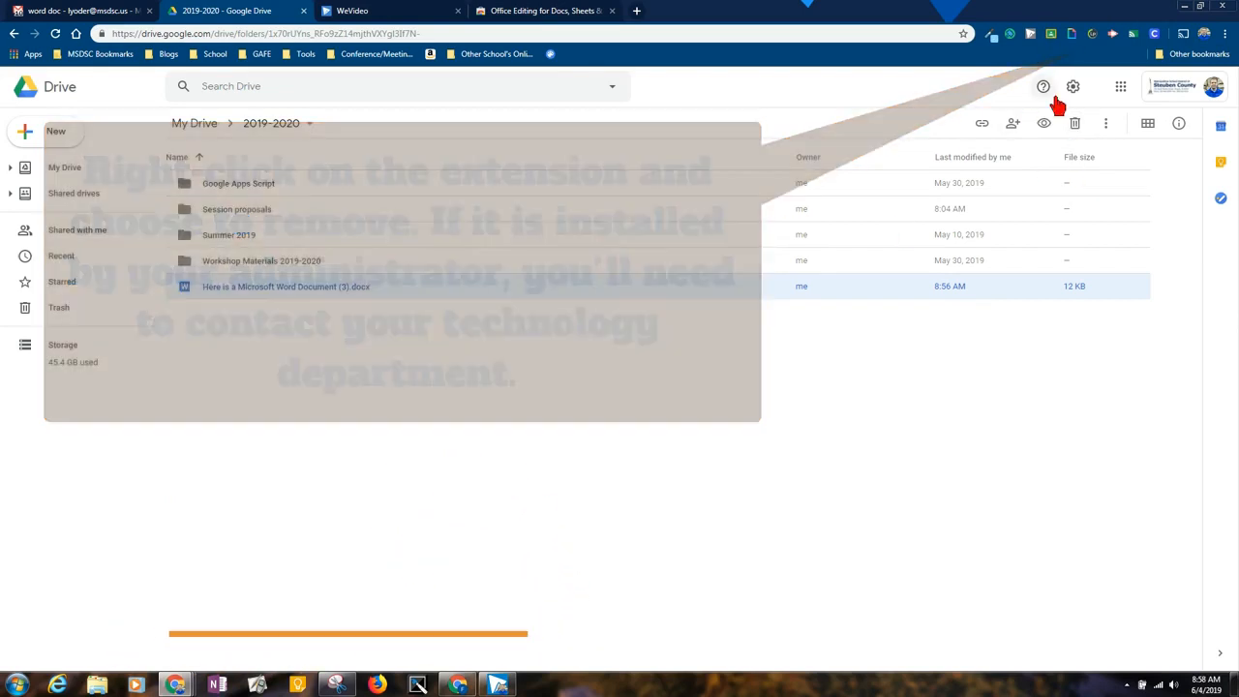
{"action": "left_click", "coordinate": [1072, 86]}
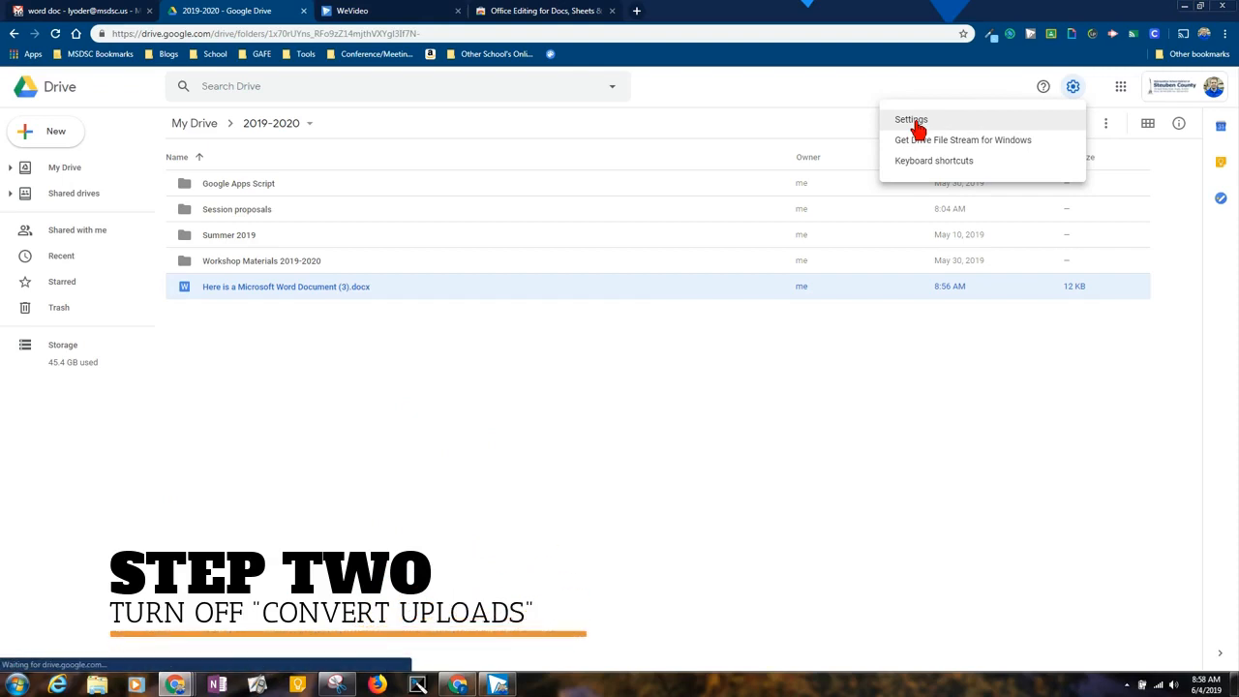
Open Drive Settings, leave 'Convert uploaded files' unchecked, and click Done
{"action": "left_click", "coordinate": [909, 119]}
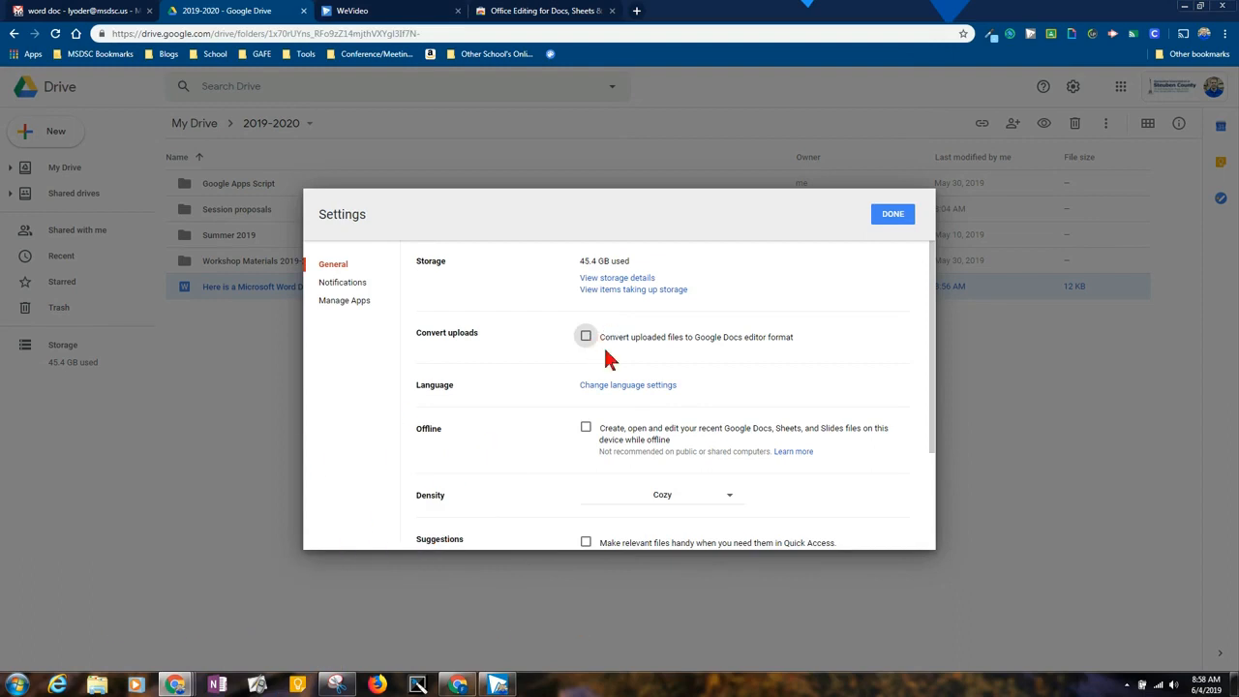
{"action": "mouse_move", "coordinate": [632, 368]}
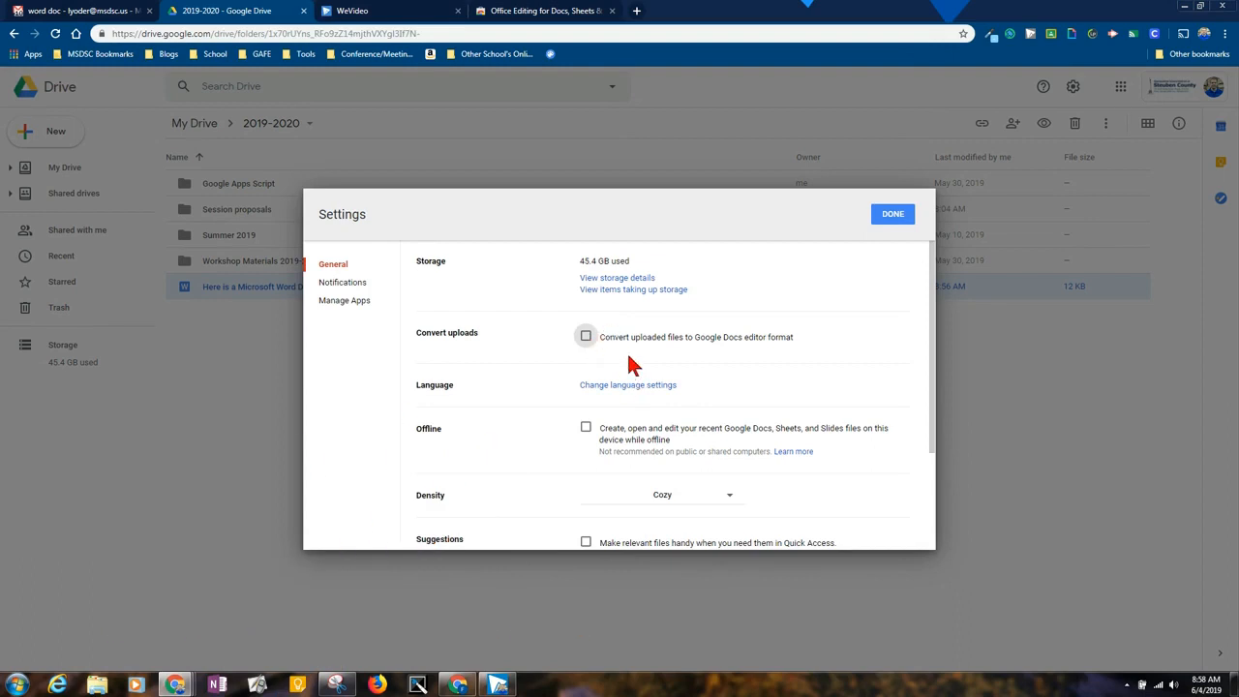
{"action": "mouse_move", "coordinate": [748, 359]}
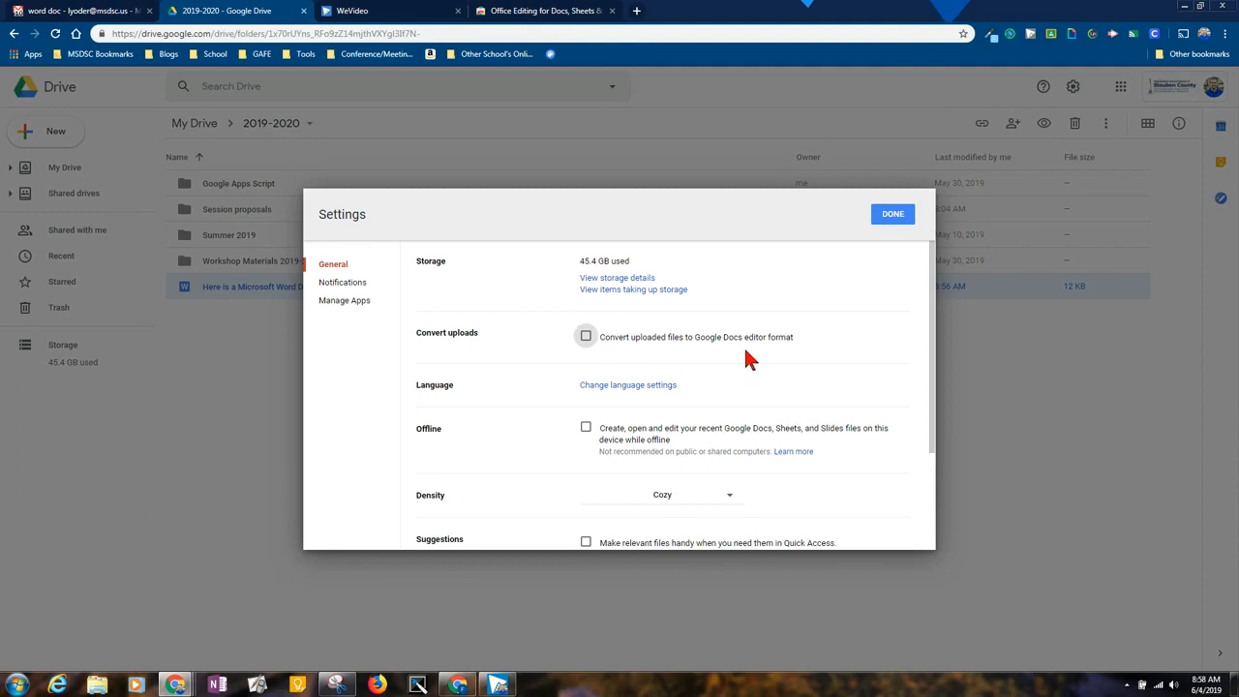
{"action": "mouse_move", "coordinate": [721, 363]}
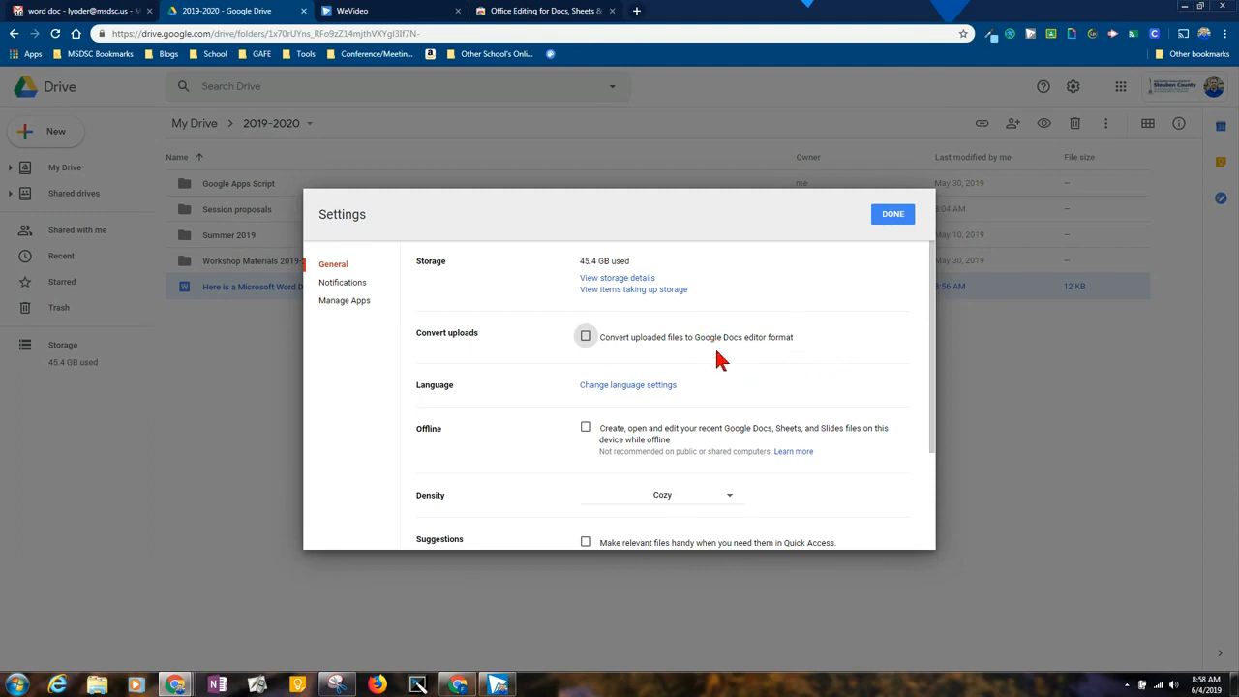
{"action": "mouse_move", "coordinate": [623, 336]}
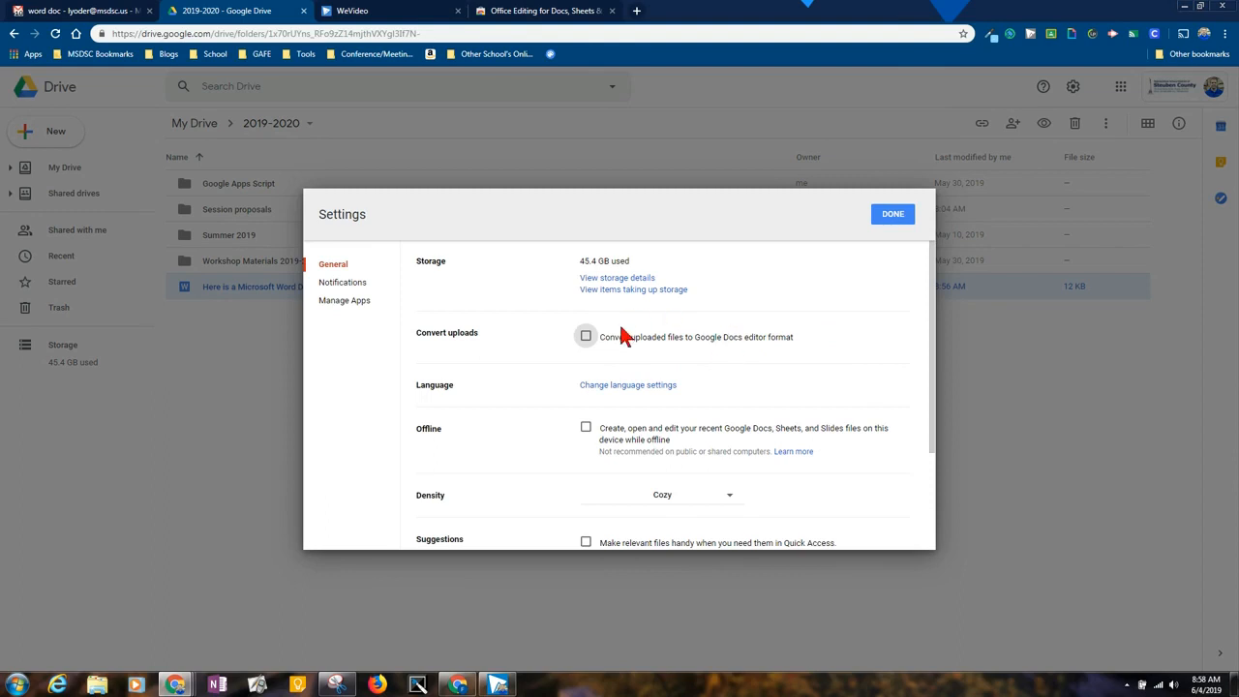
{"action": "mouse_move", "coordinate": [542, 324]}
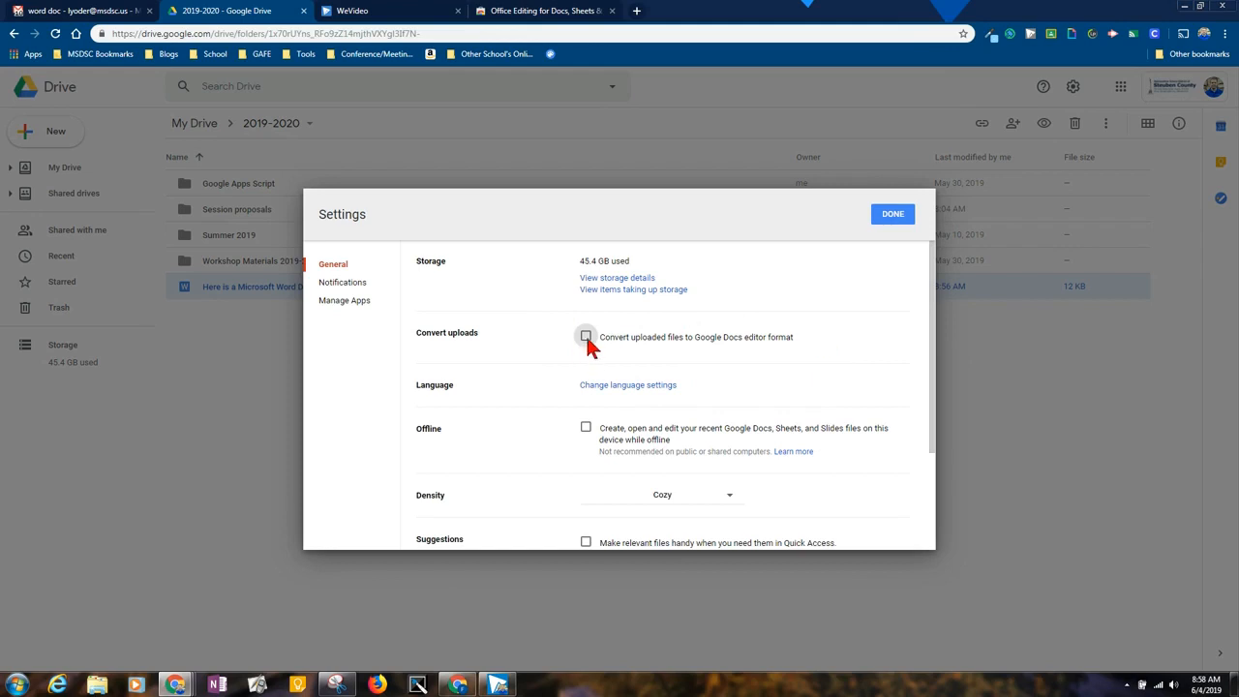
{"action": "left_click", "coordinate": [892, 214]}
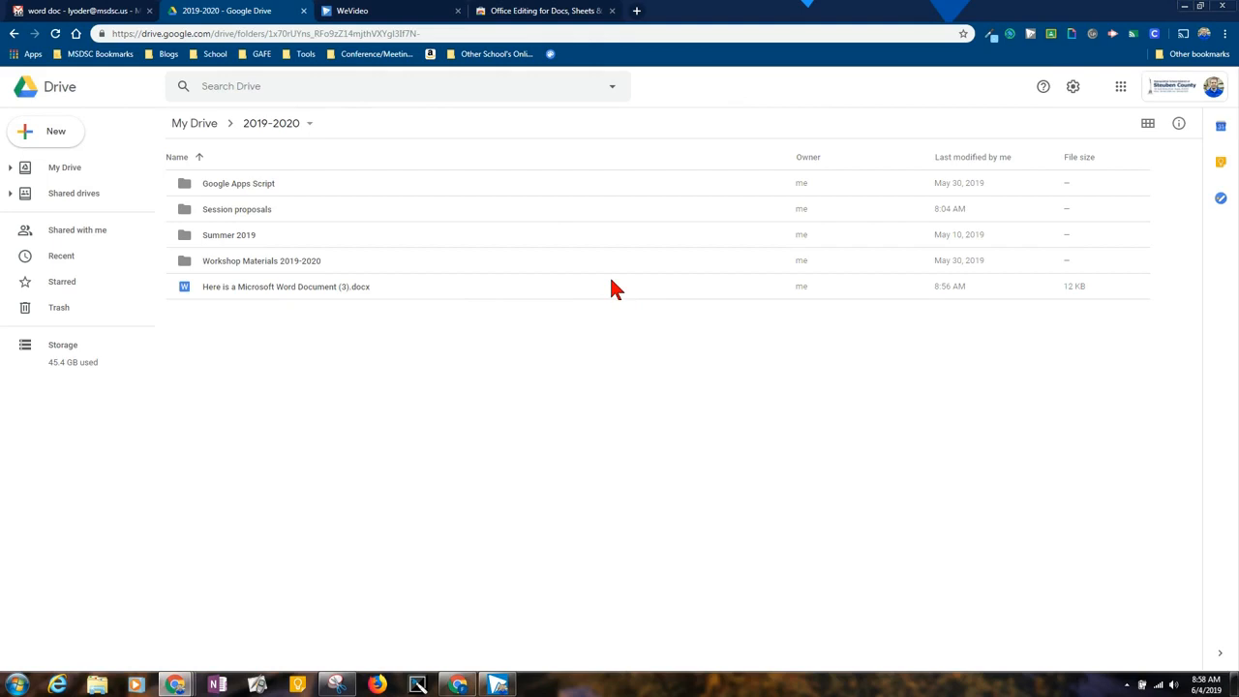
{"action": "mouse_move", "coordinate": [269, 295]}
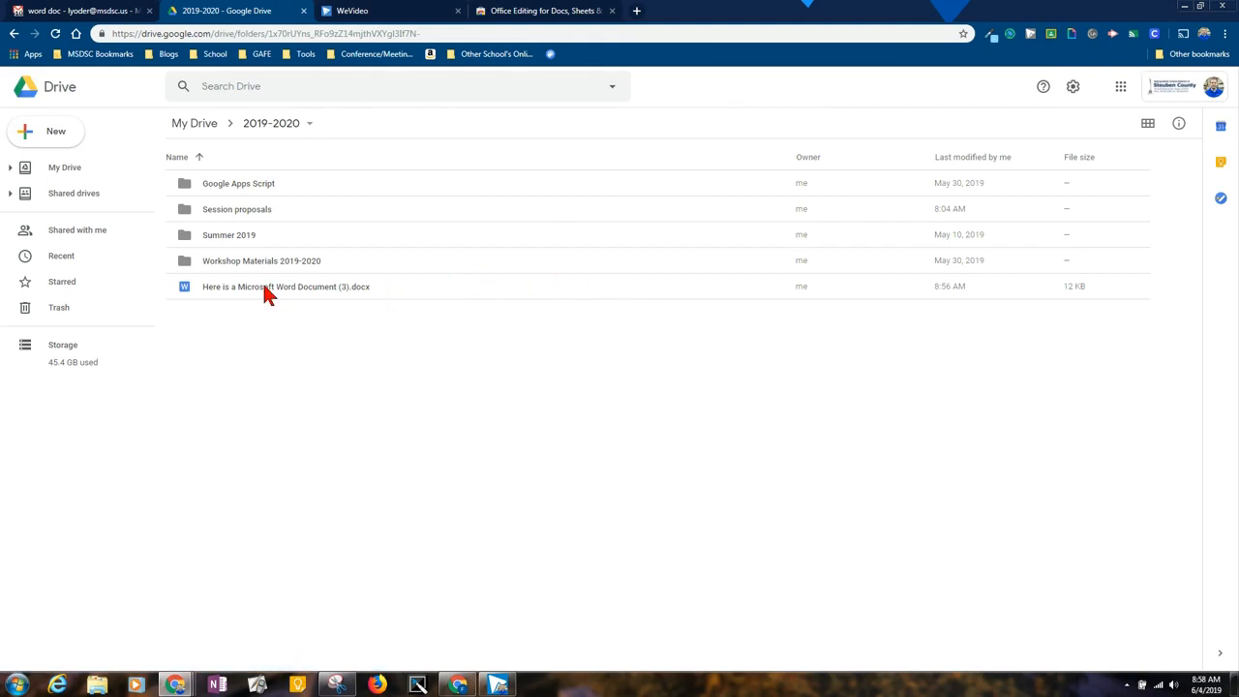
Open Here is a Microsoft Word Document (3).docx with Google Docs
{"action": "double_click", "coordinate": [286, 286]}
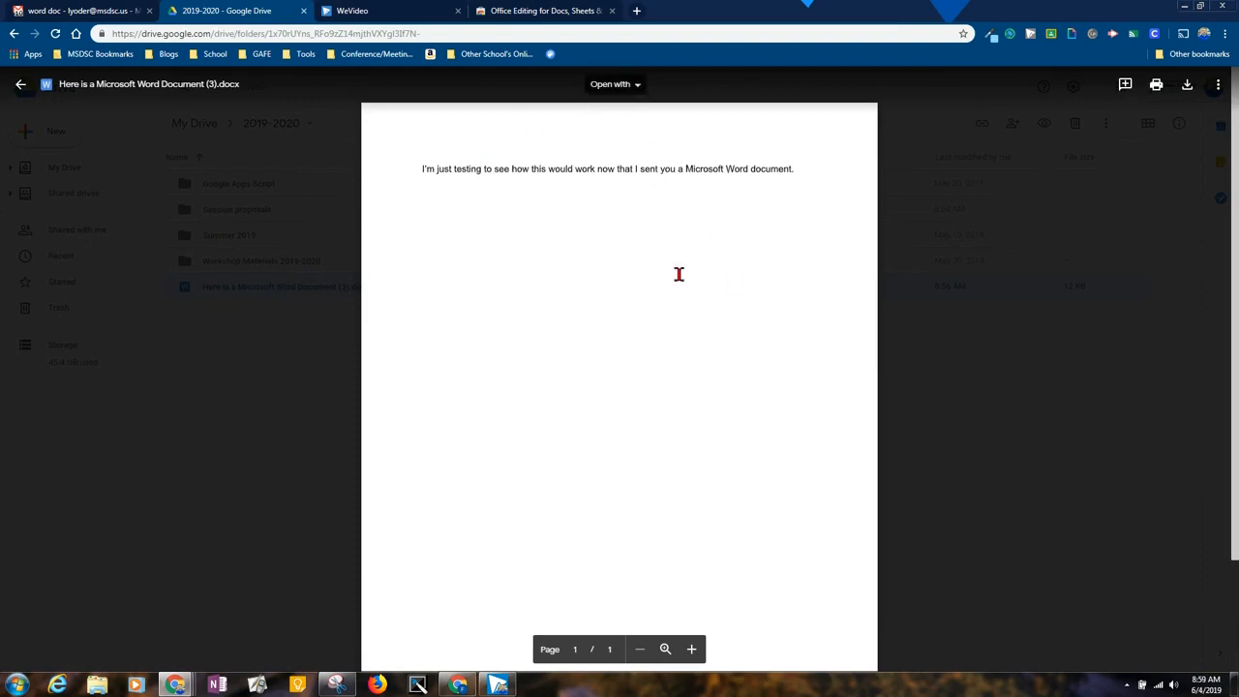
{"action": "left_click", "coordinate": [614, 84]}
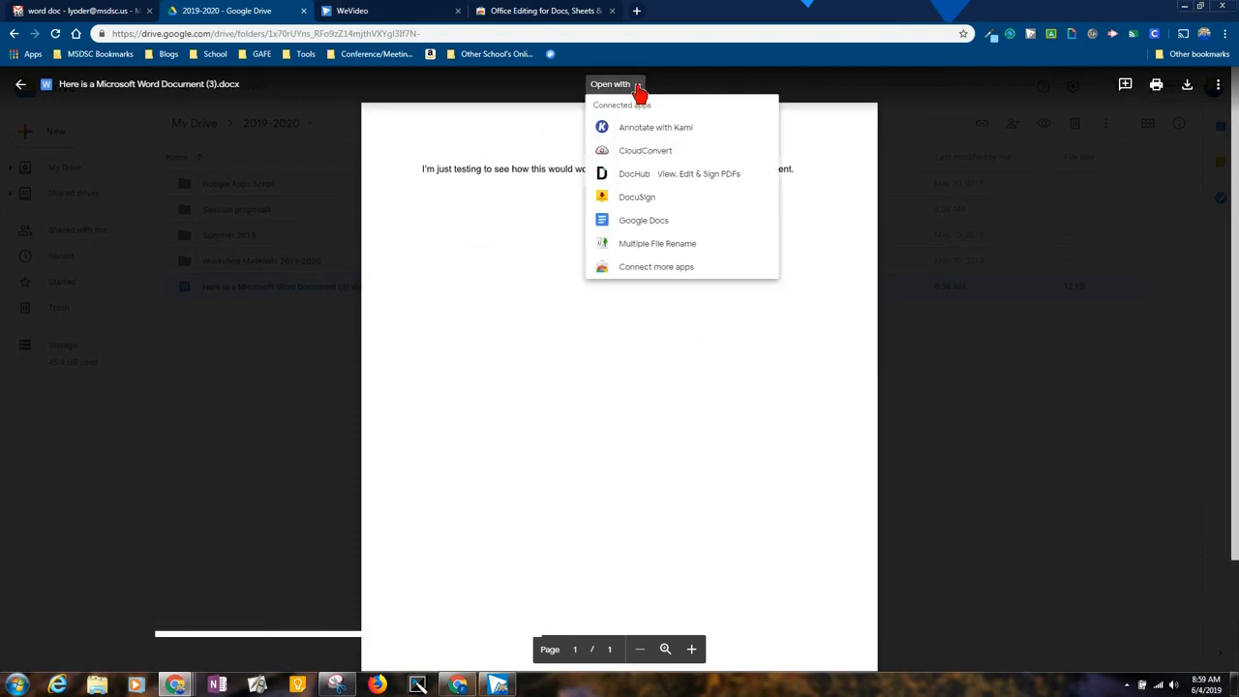
{"action": "left_click", "coordinate": [643, 219]}
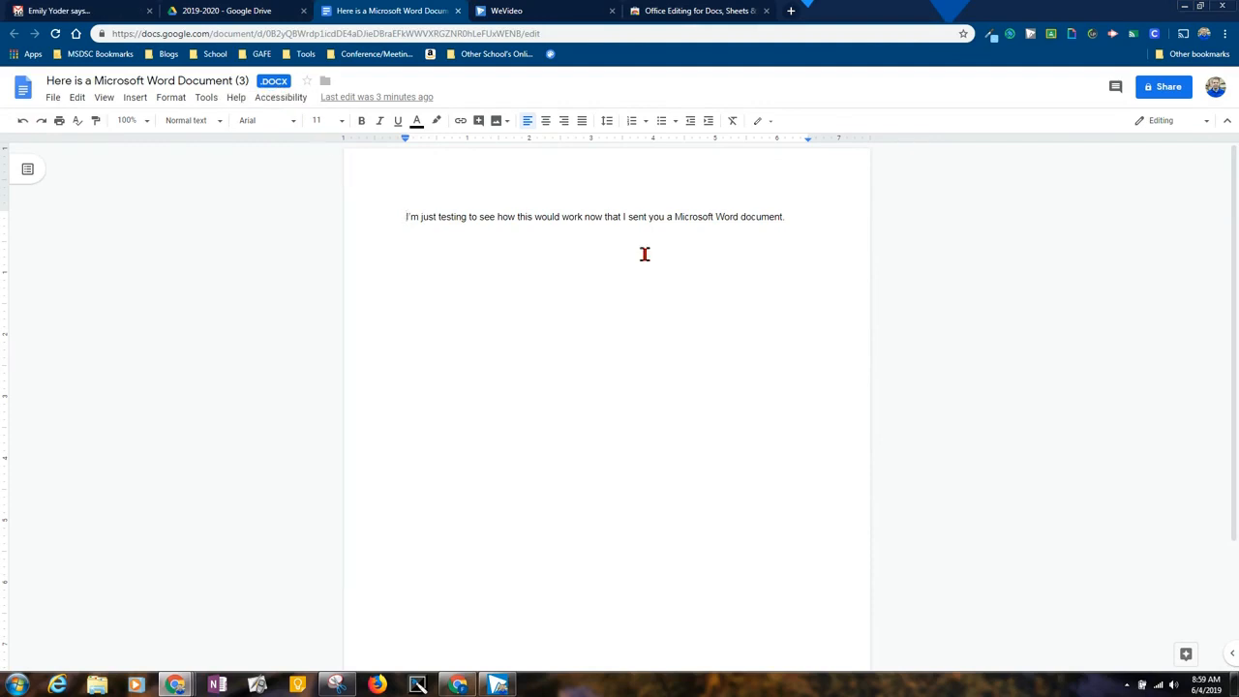
Add the line 'I'm doing this in google' below the first sentence
{"action": "left_click", "coordinate": [787, 216]}
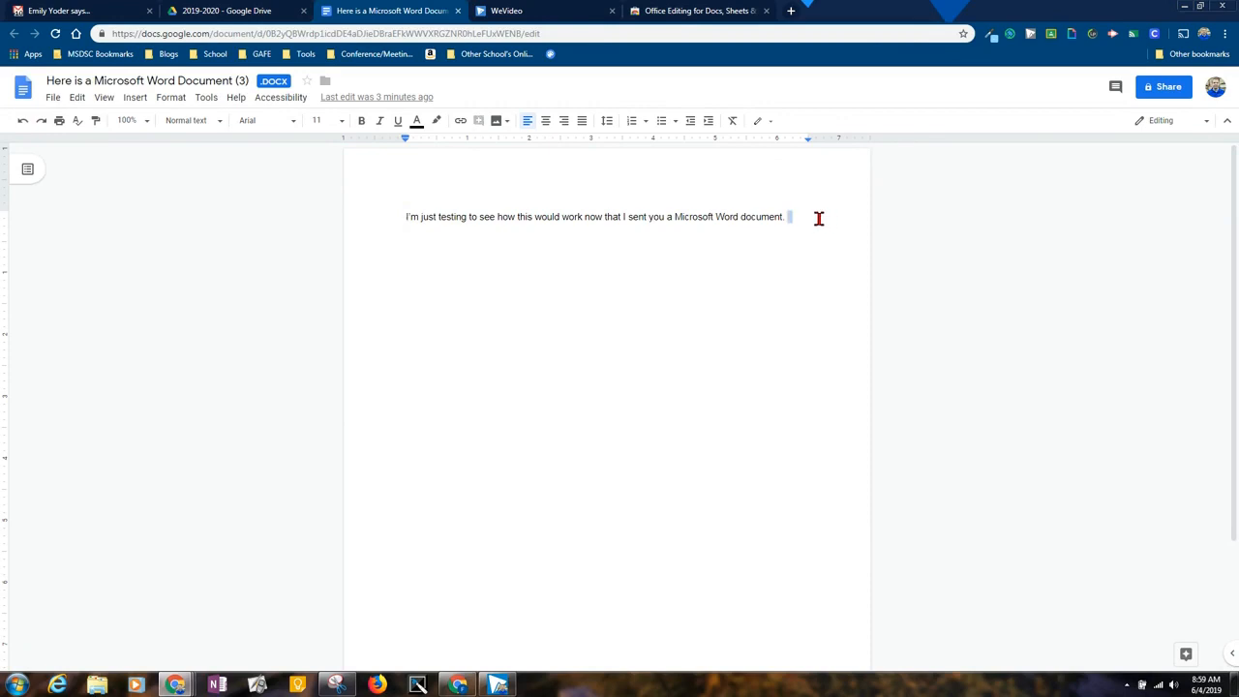
{"action": "key", "text": "enter"}
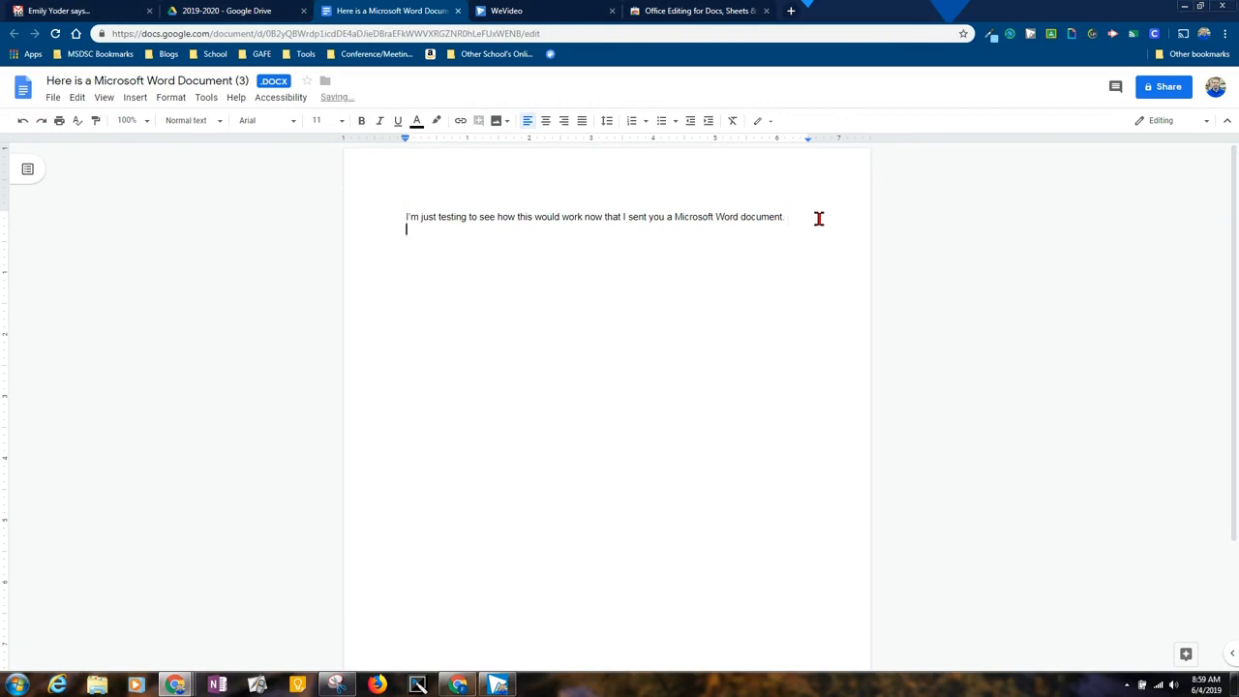
{"action": "type", "text": "I'm doing this in google."}
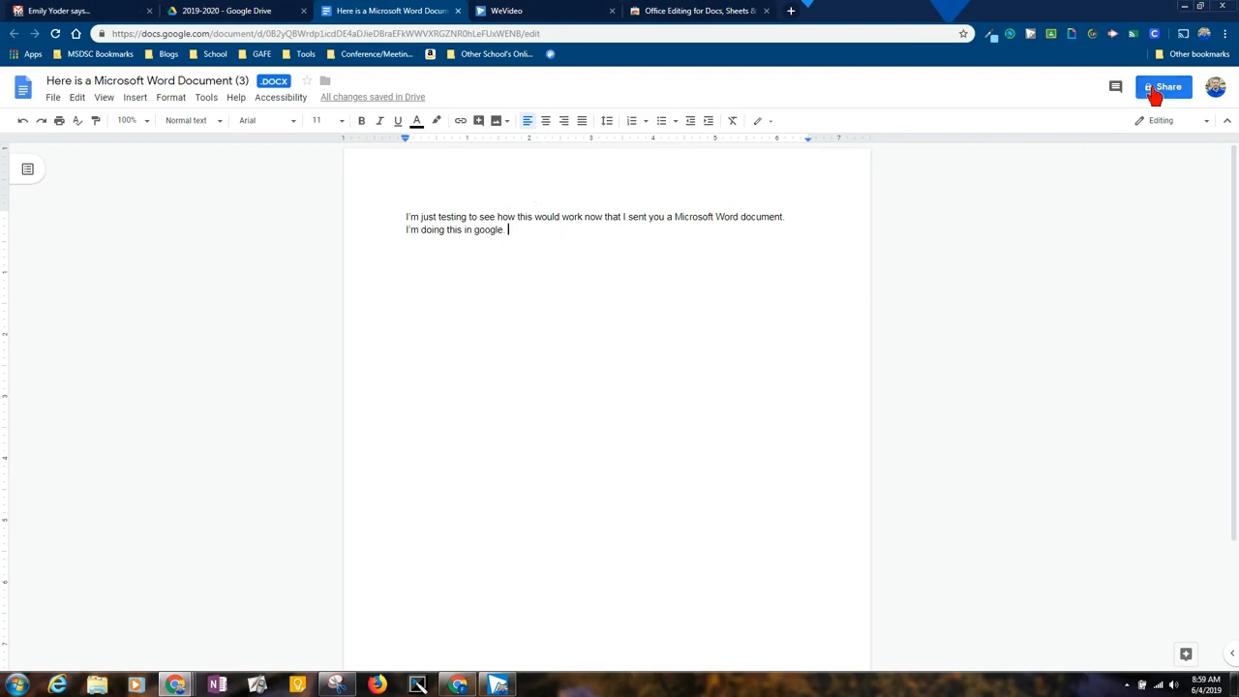
Share the document with Fake Student
{"action": "left_click", "coordinate": [1162, 86]}
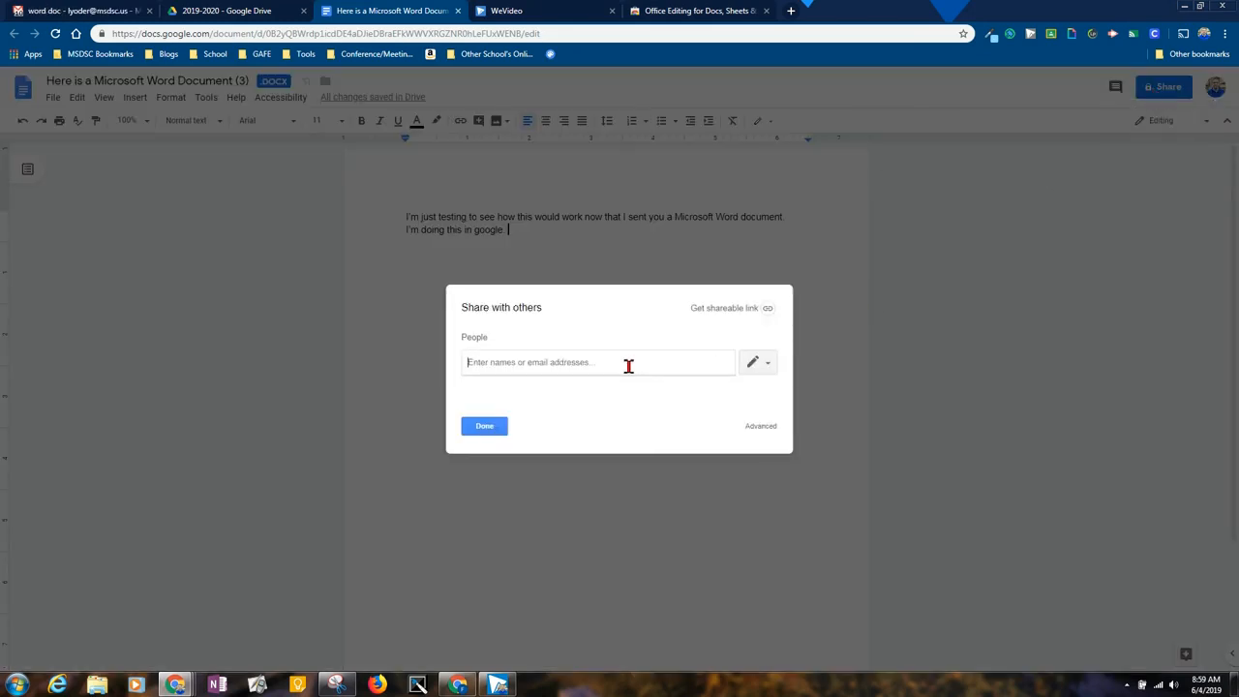
{"action": "type", "text": "Fake Student"}
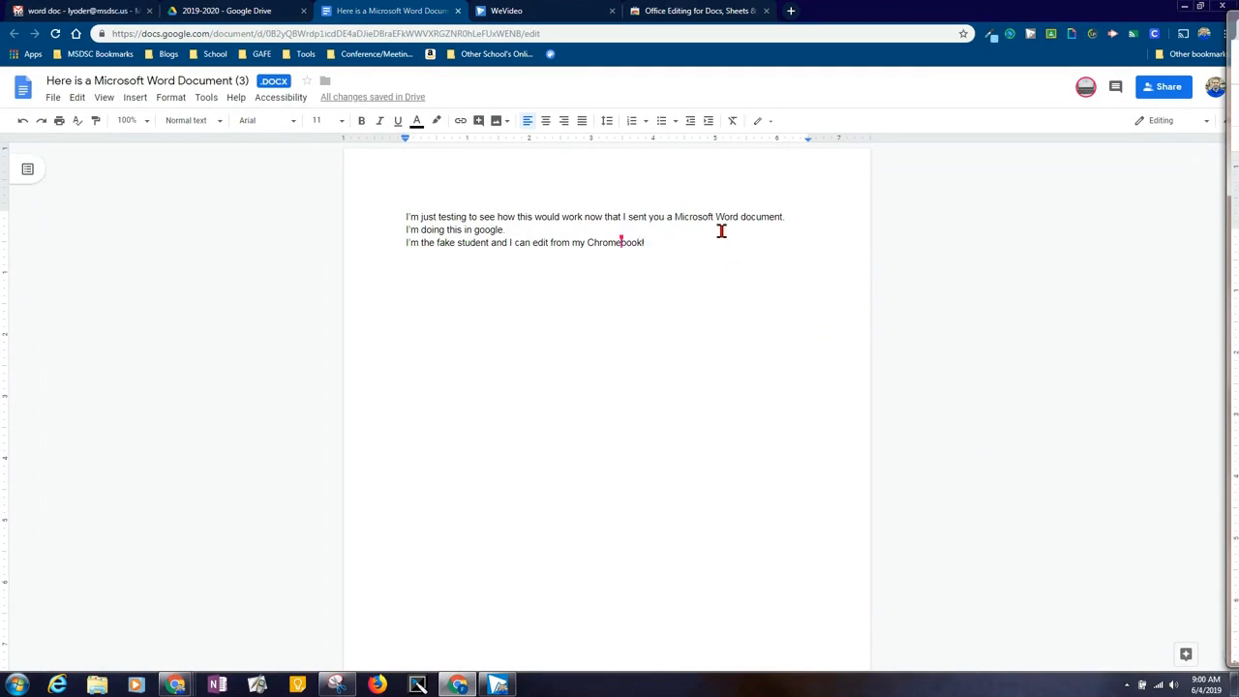
{"action": "mouse_move", "coordinate": [738, 244]}
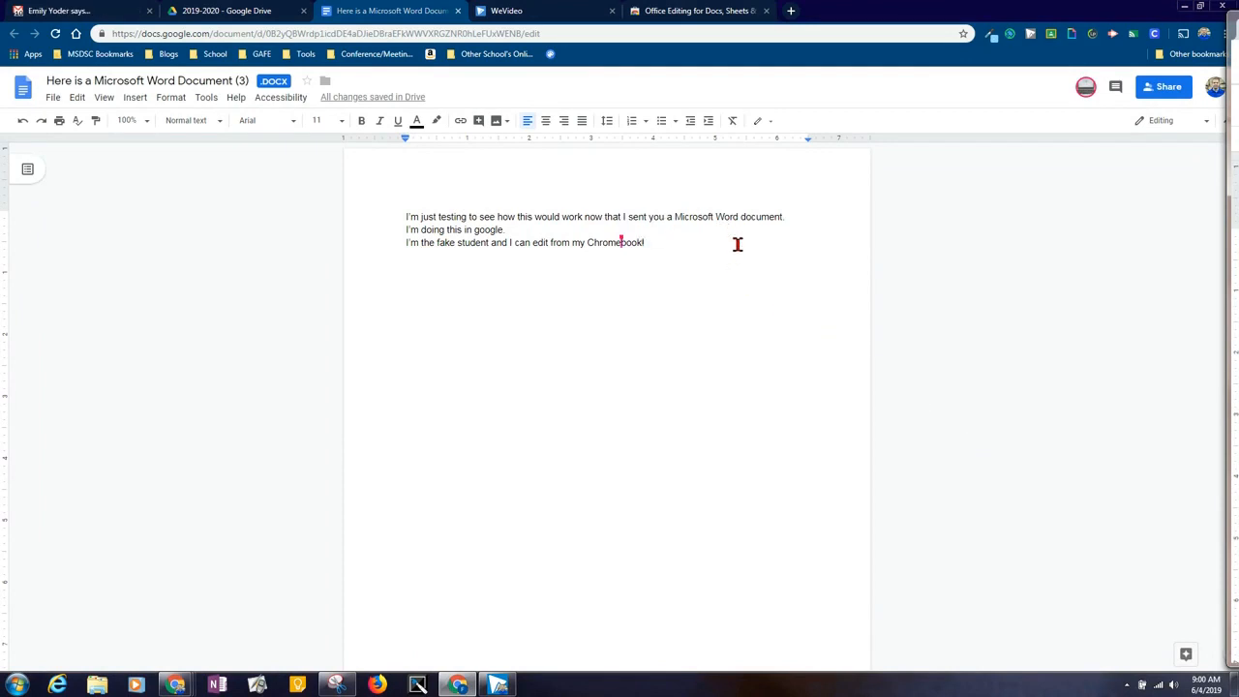
{"action": "mouse_move", "coordinate": [812, 247]}
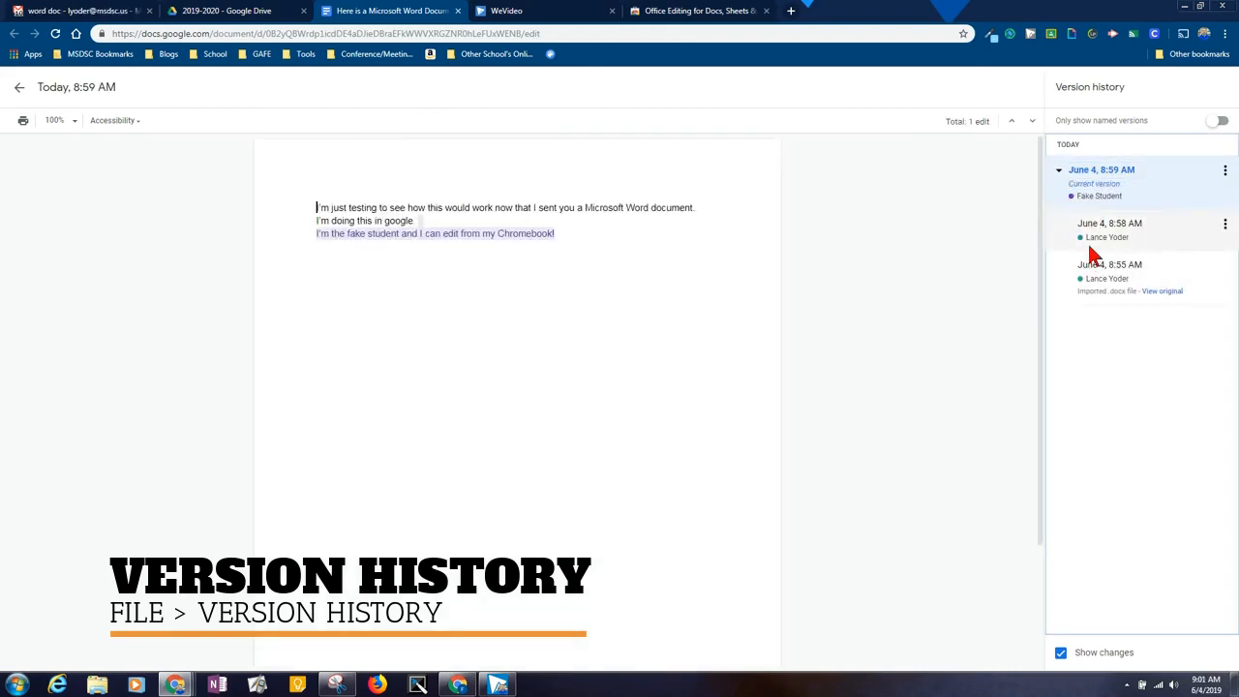
View the 8:58 AM version, exit version history, and check the DOCX label
{"action": "left_click", "coordinate": [1110, 229]}
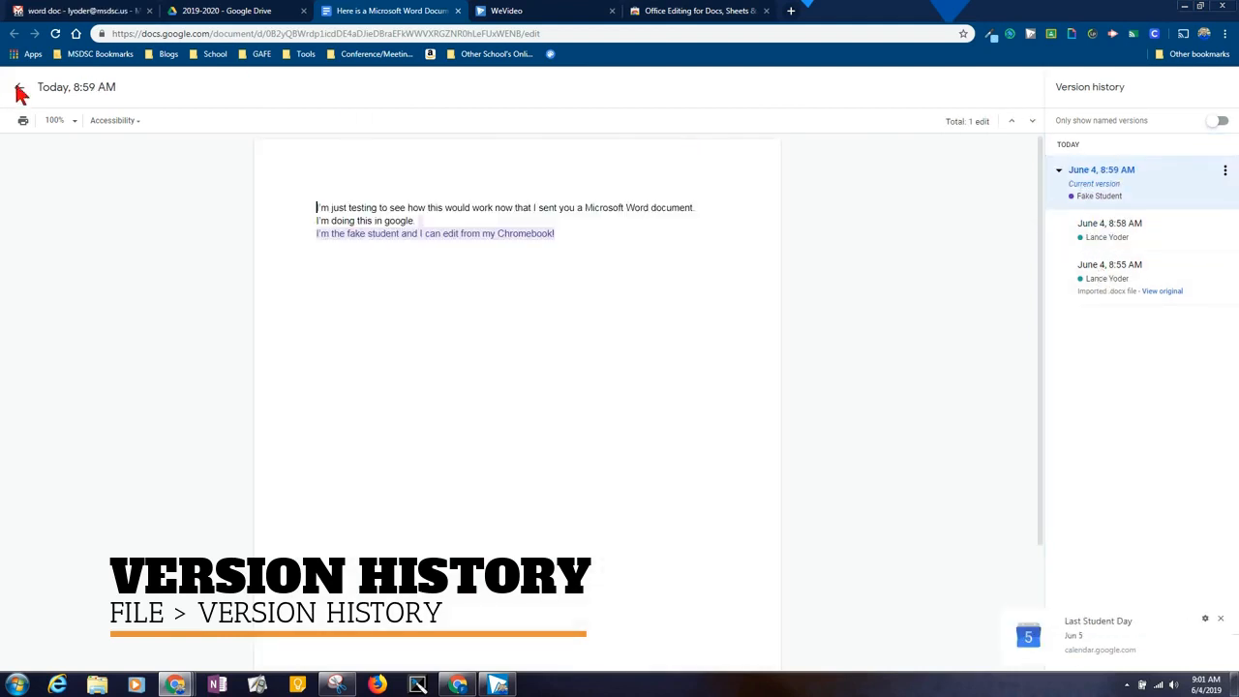
{"action": "left_click", "coordinate": [19, 88]}
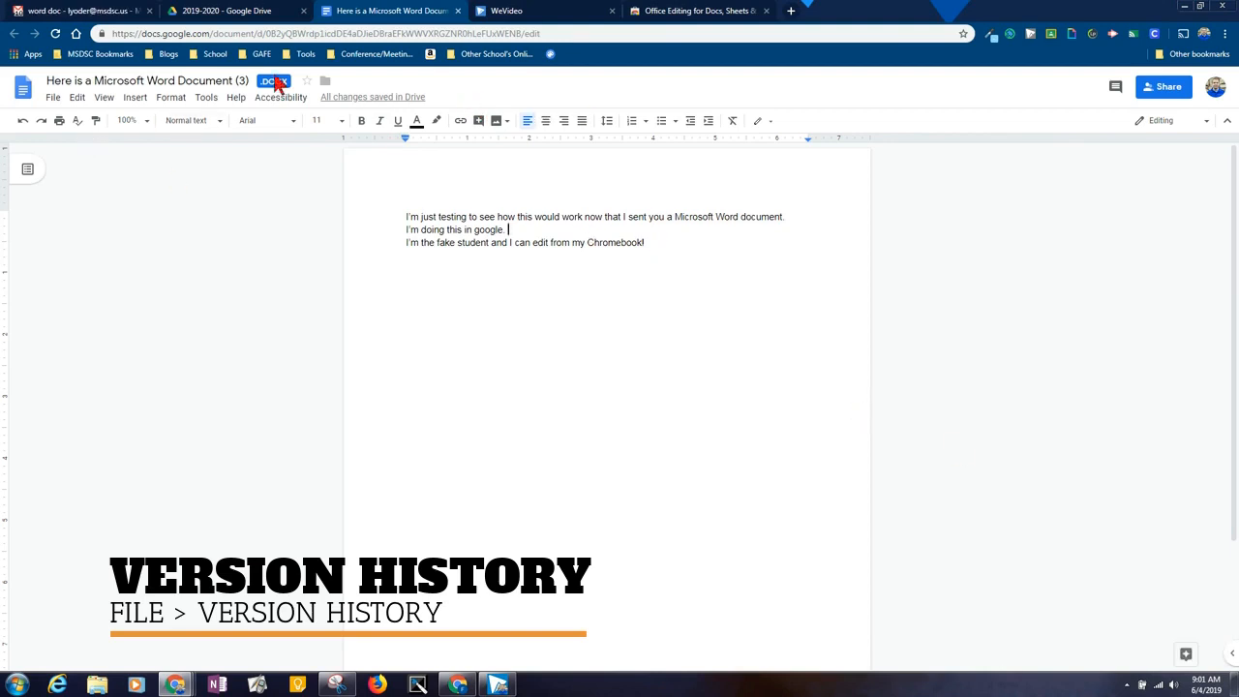
{"action": "left_click", "coordinate": [52, 97]}
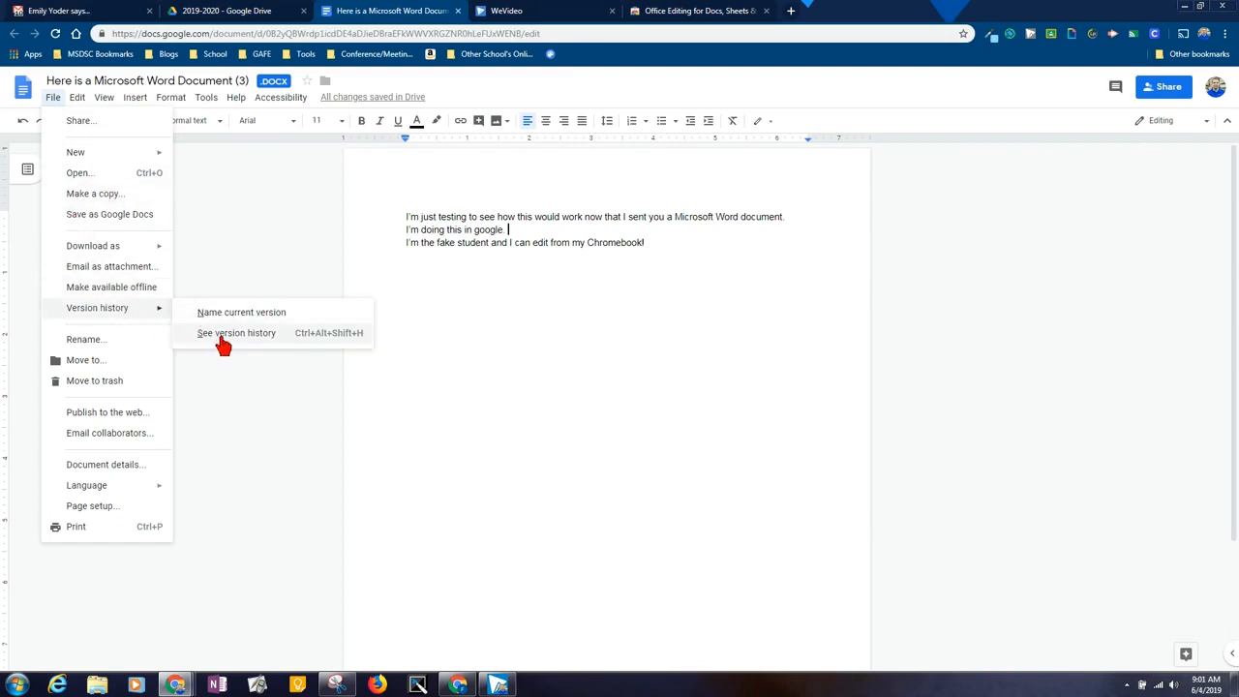
{"action": "left_click", "coordinate": [629, 298]}
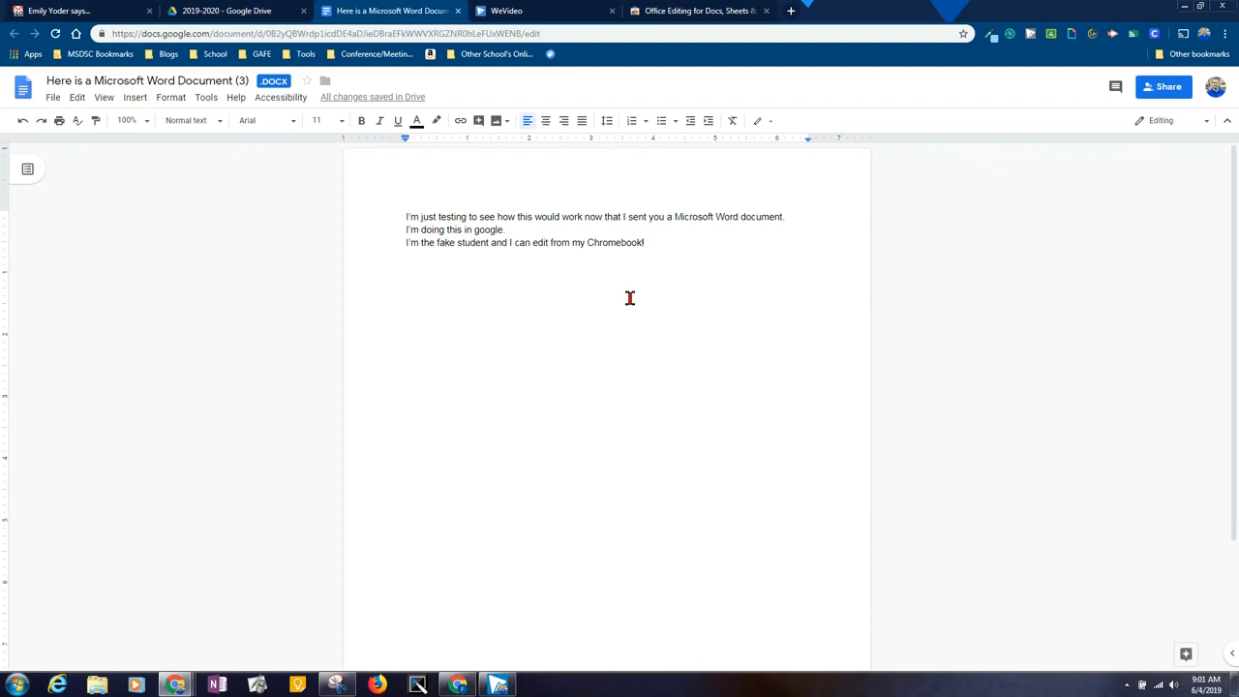
{"action": "left_click", "coordinate": [228, 10]}
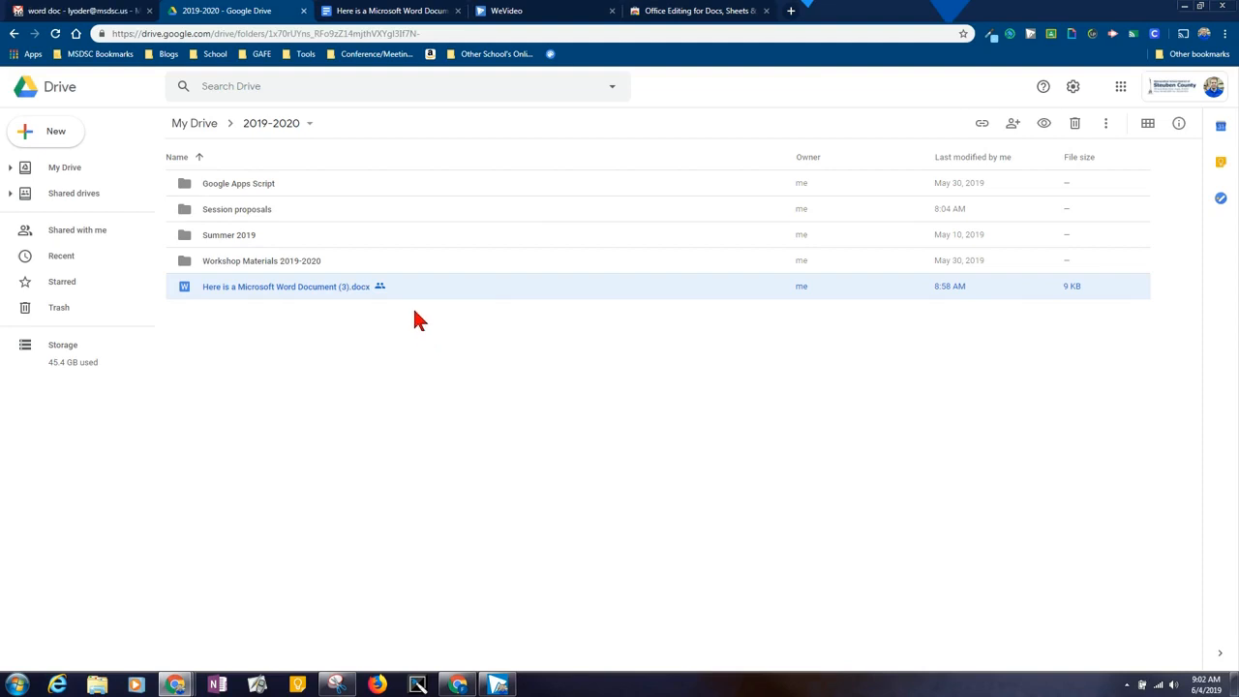
{"action": "mouse_move", "coordinate": [414, 318]}
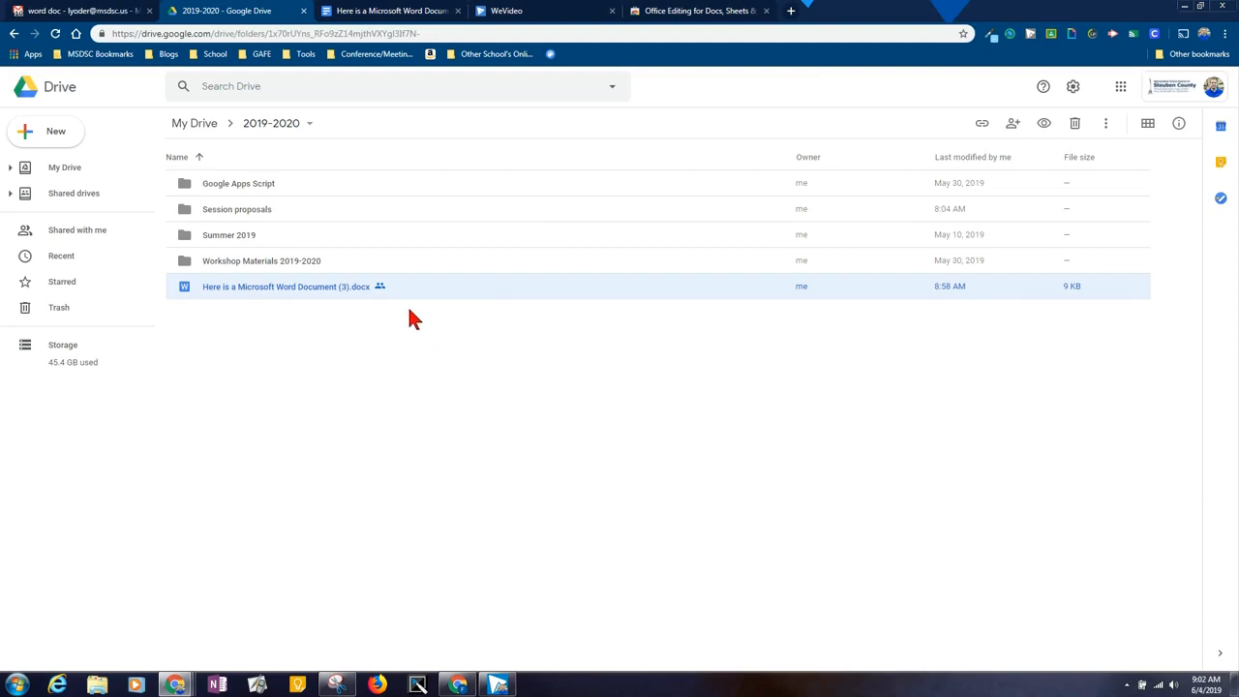
{"action": "mouse_move", "coordinate": [332, 324]}
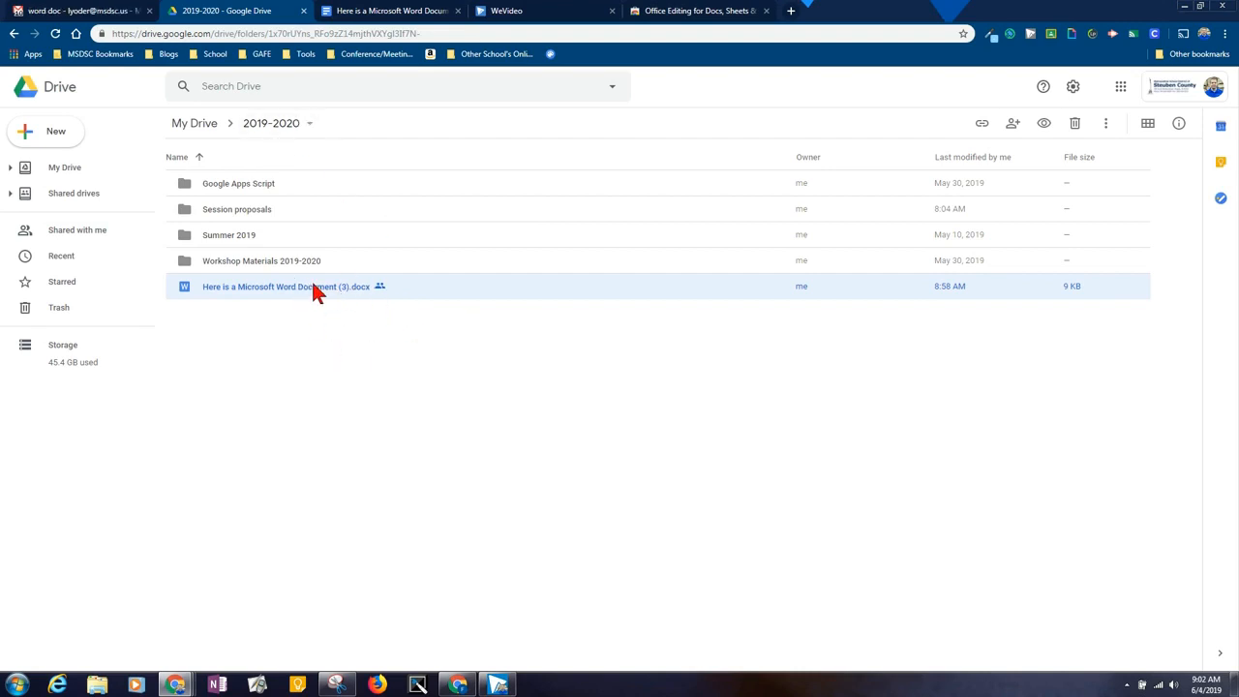
Download the .docx from the 2019-2020 folder and open it in Word
{"action": "right_click", "coordinate": [286, 285]}
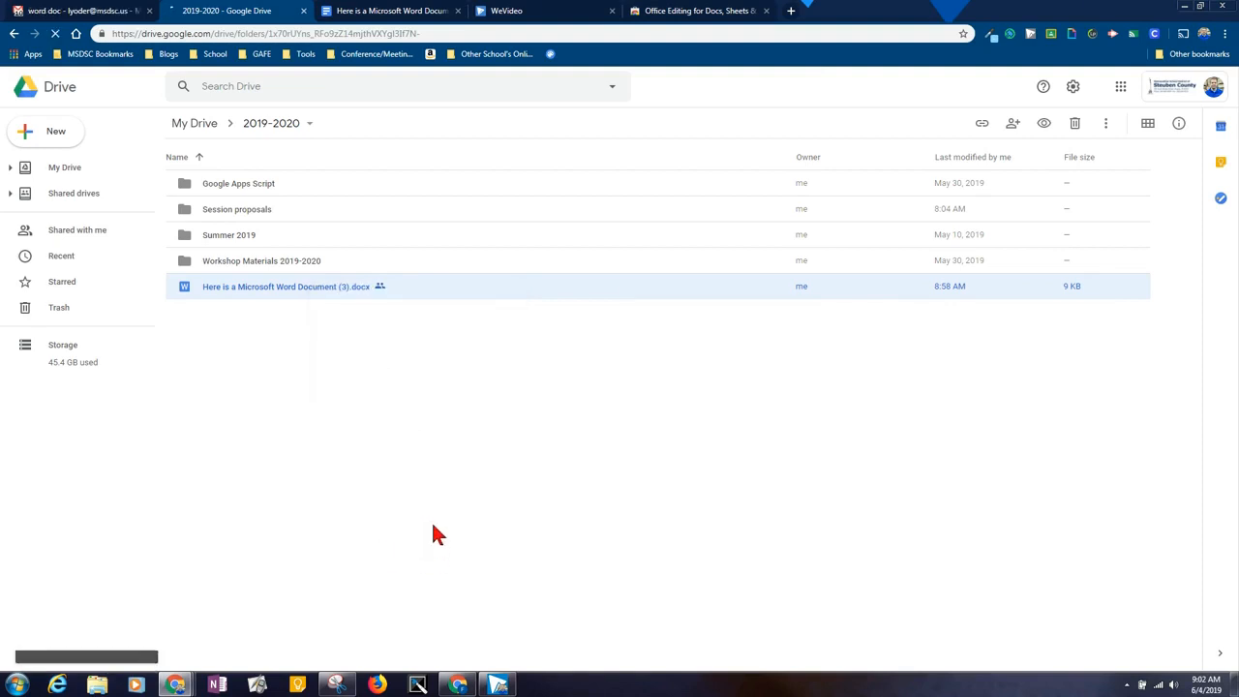
{"action": "double_click", "coordinate": [285, 286]}
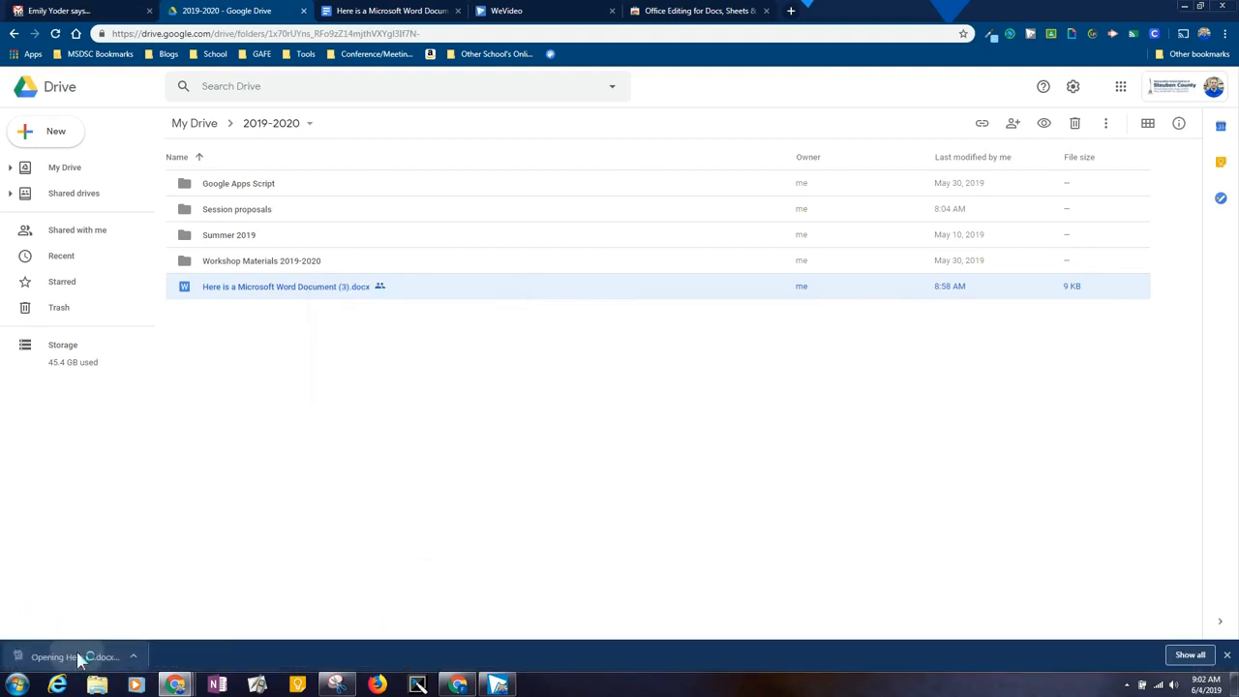
{"action": "double_click", "coordinate": [285, 286]}
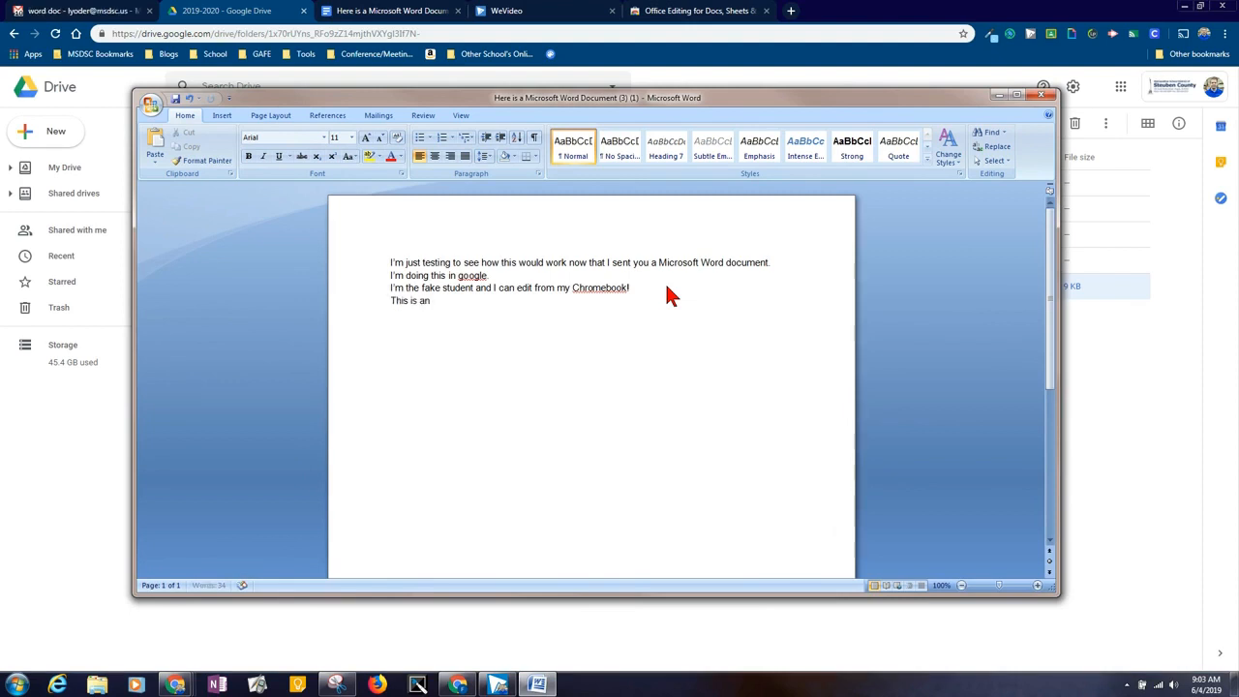
Finish the line 'This is an old version of Microsoft Word!' and close Word
{"action": "type", "text": "old version of Microsoft Word!"}
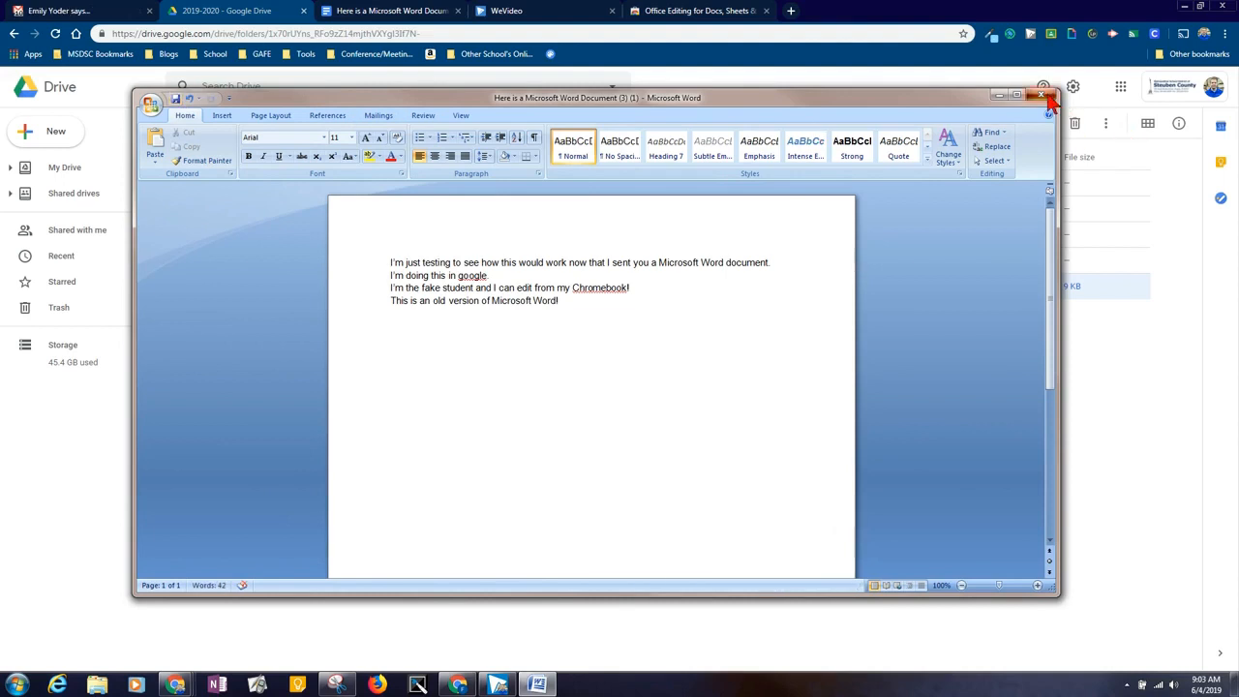
{"action": "left_click", "coordinate": [1049, 97]}
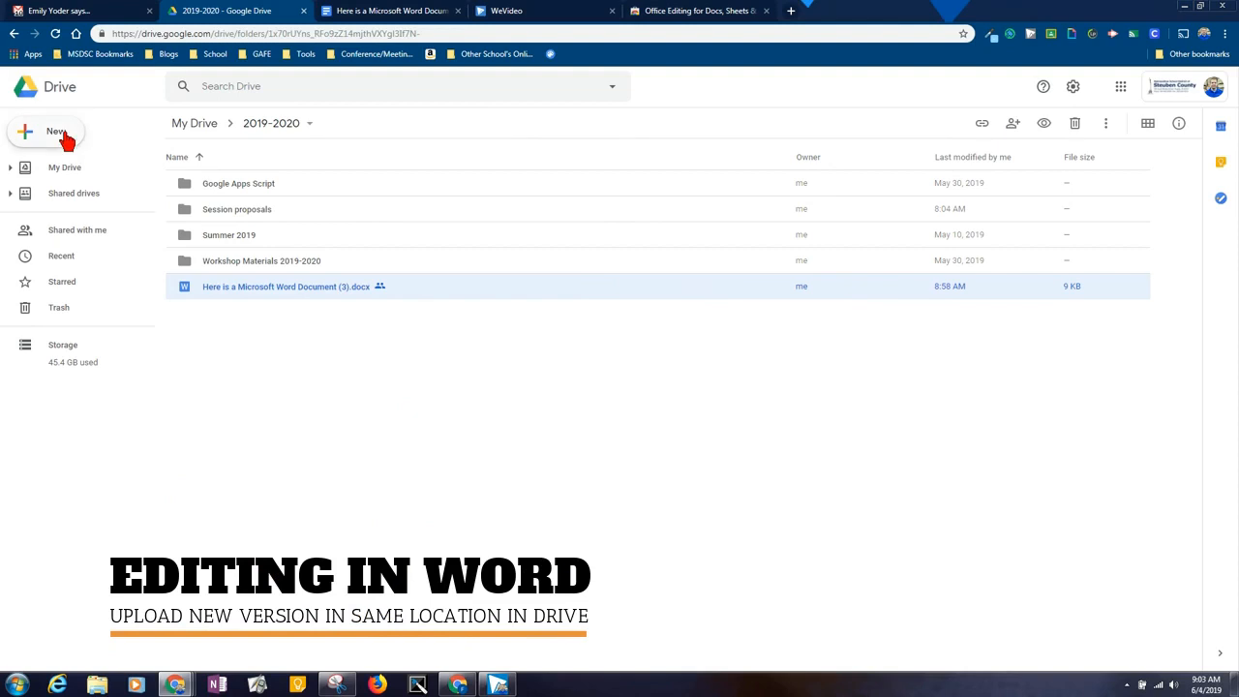
Upload the edited Word .docx from Downloads as a new version of the existing file
{"action": "left_click", "coordinate": [55, 131]}
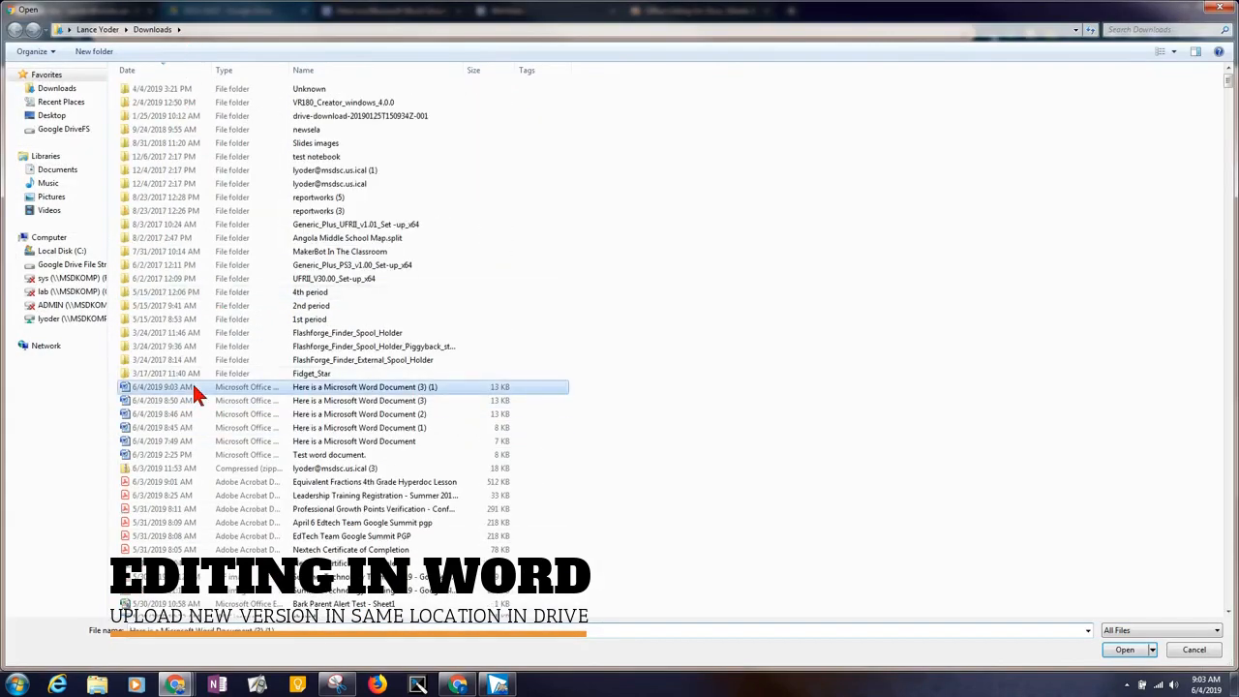
{"action": "left_click", "coordinate": [1123, 649]}
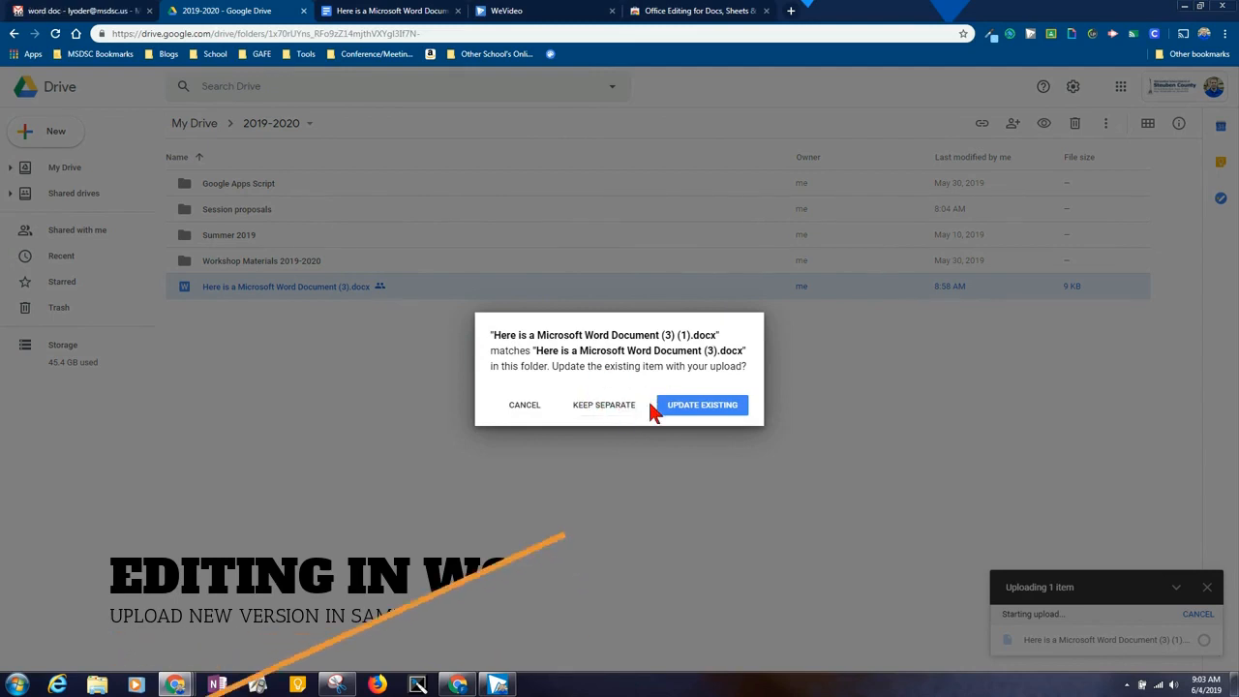
{"action": "left_click", "coordinate": [701, 404]}
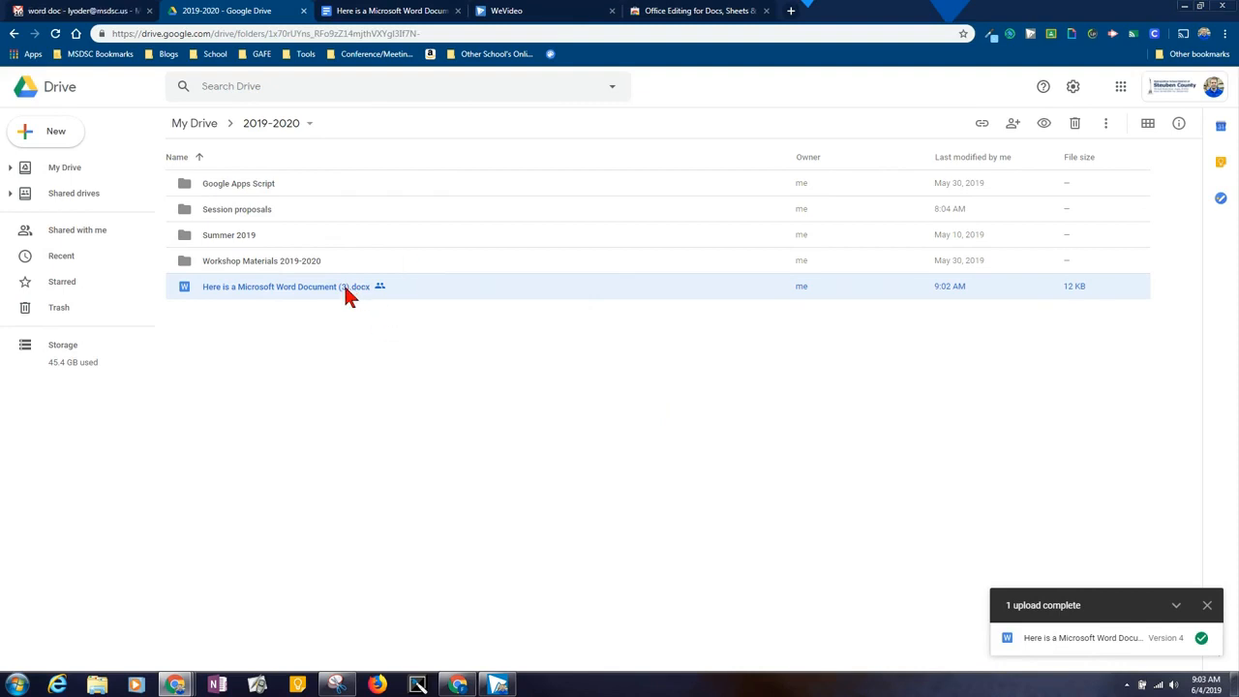
Reopen the updated .docx in Docs and check its version history lists the 9:02 AM import
{"action": "double_click", "coordinate": [285, 286]}
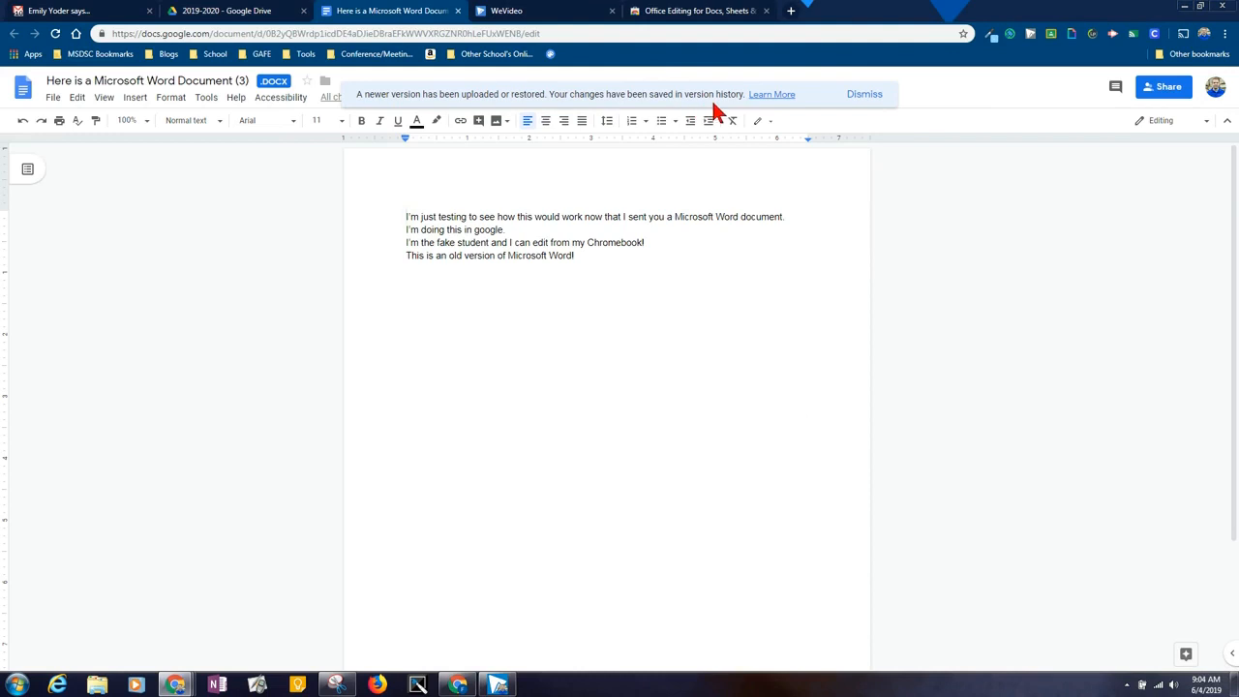
{"action": "left_click", "coordinate": [863, 94]}
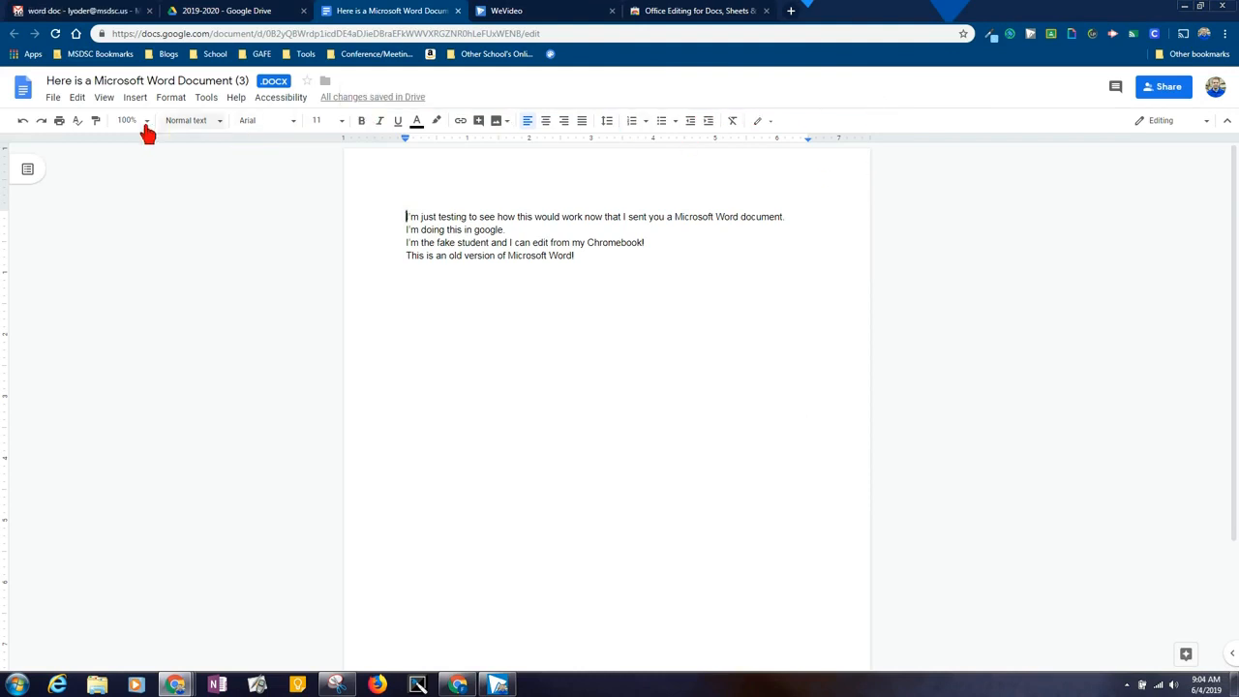
{"action": "left_click", "coordinate": [52, 96]}
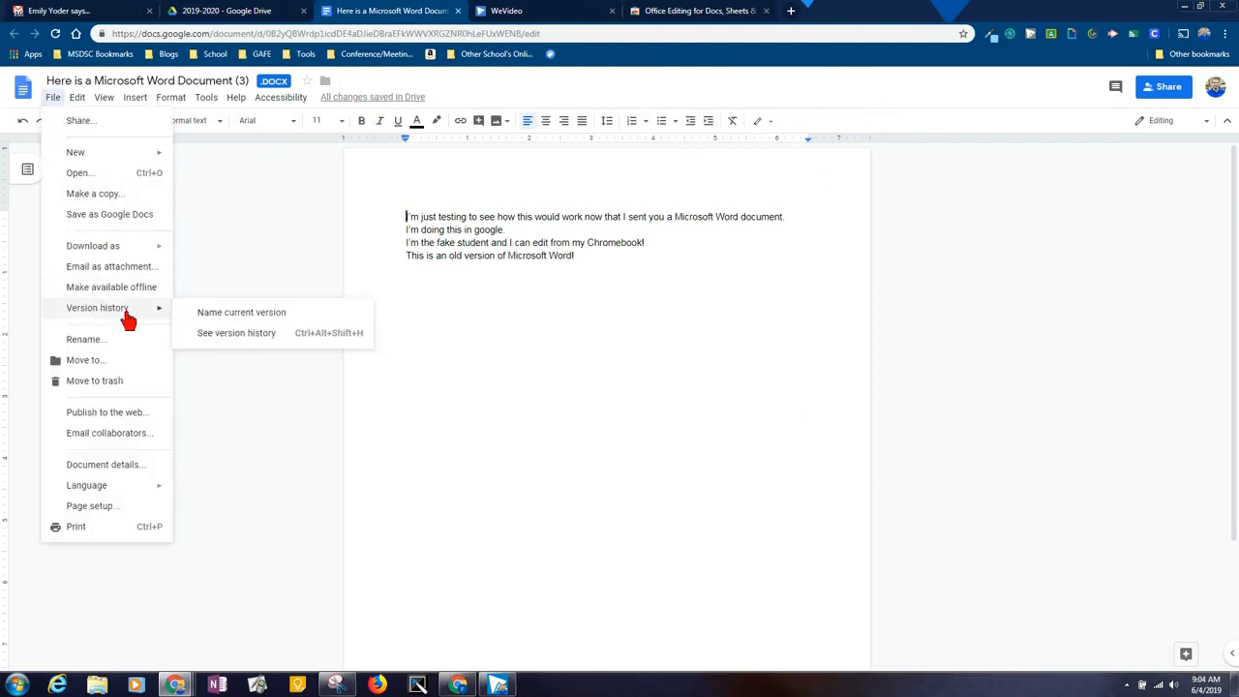
{"action": "left_click", "coordinate": [236, 332]}
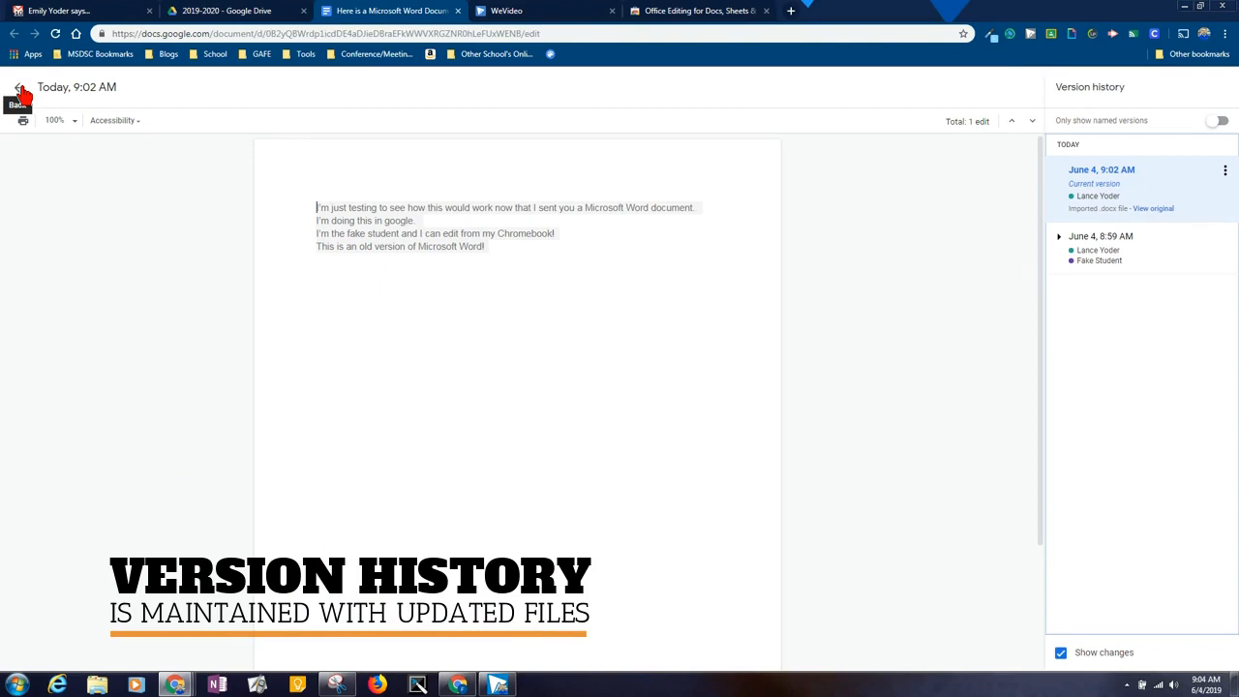
{"action": "left_click", "coordinate": [19, 87]}
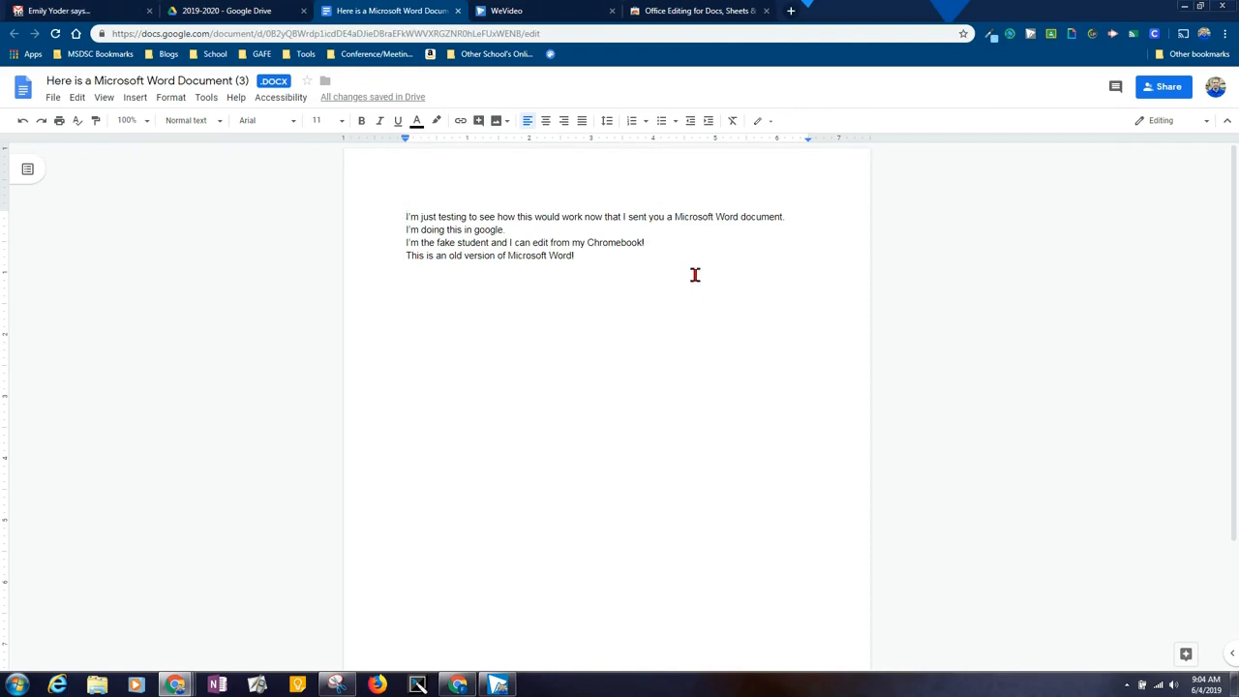
{"action": "mouse_move", "coordinate": [788, 218]}
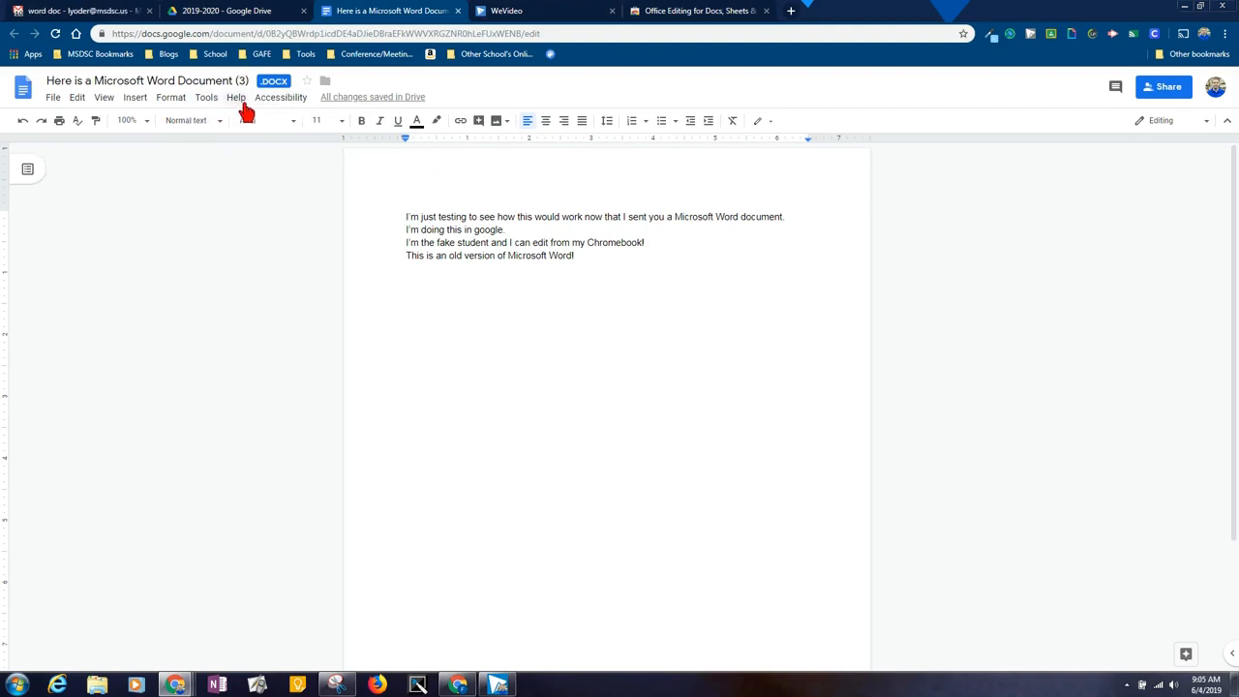
Save the .docx as a Google Docs-format copy in the 2019-2020 folder
{"action": "left_click", "coordinate": [53, 97]}
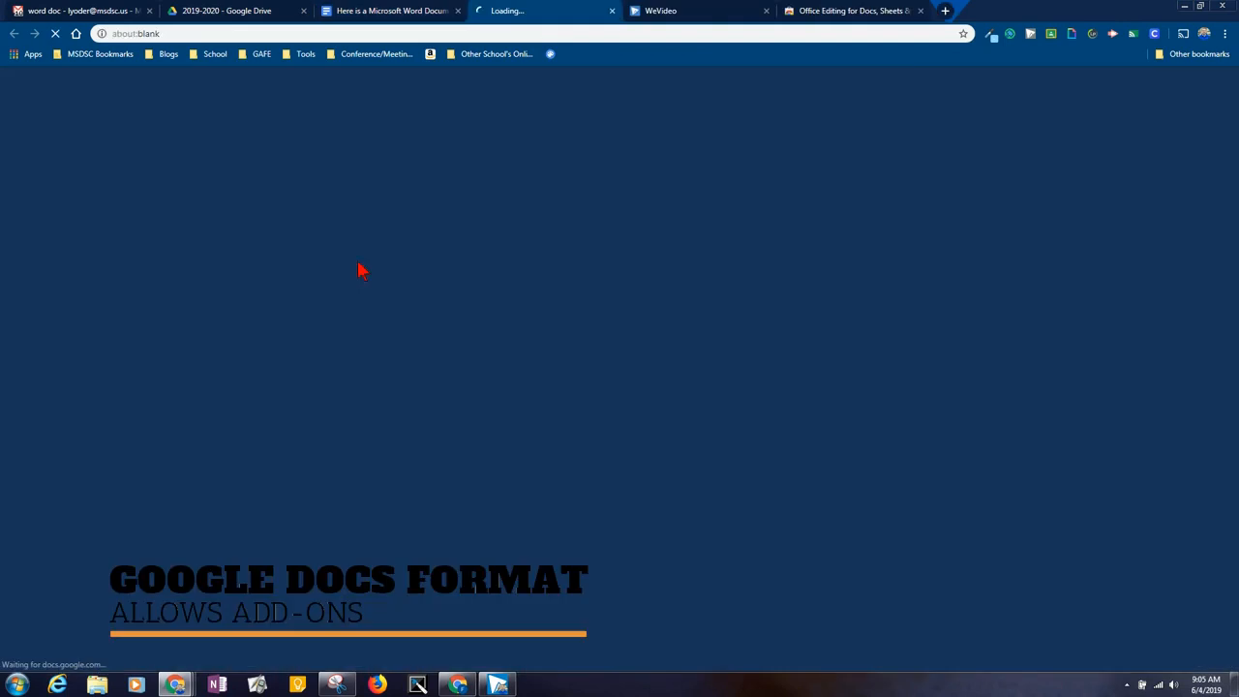
{"action": "left_click", "coordinate": [229, 11]}
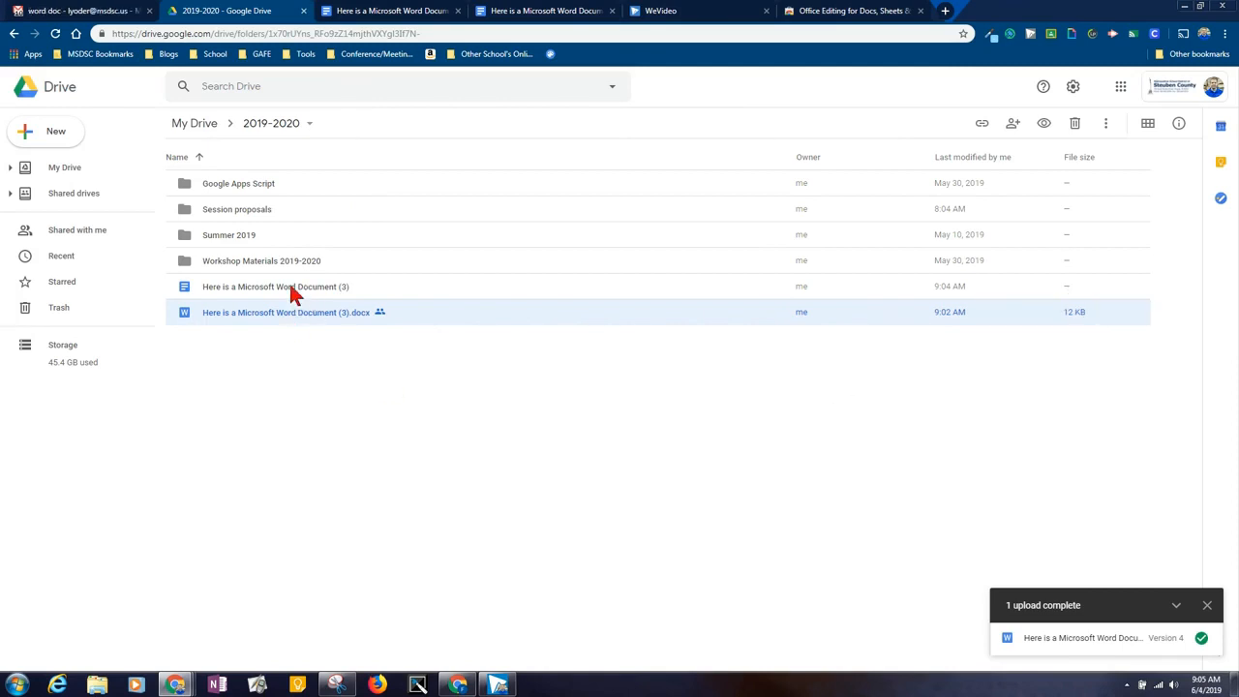
{"action": "mouse_move", "coordinate": [297, 318]}
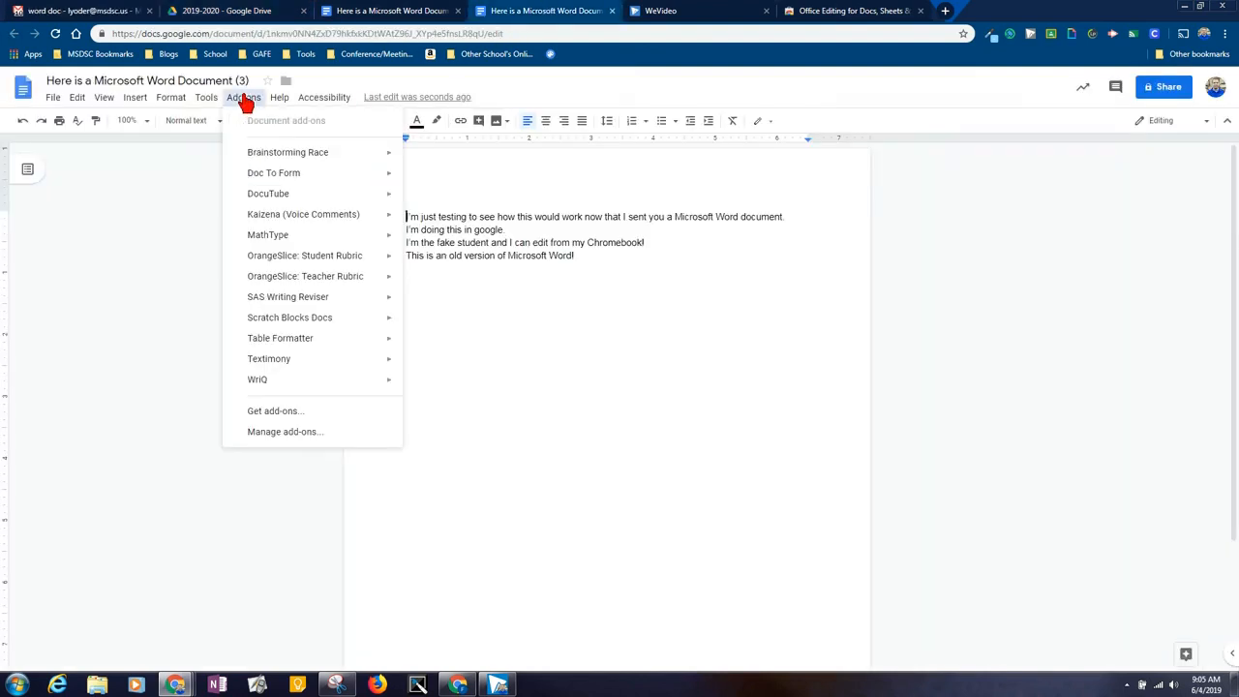
Check which add-ons the Google Docs copy offers, then close the list
{"action": "left_click", "coordinate": [280, 97]}
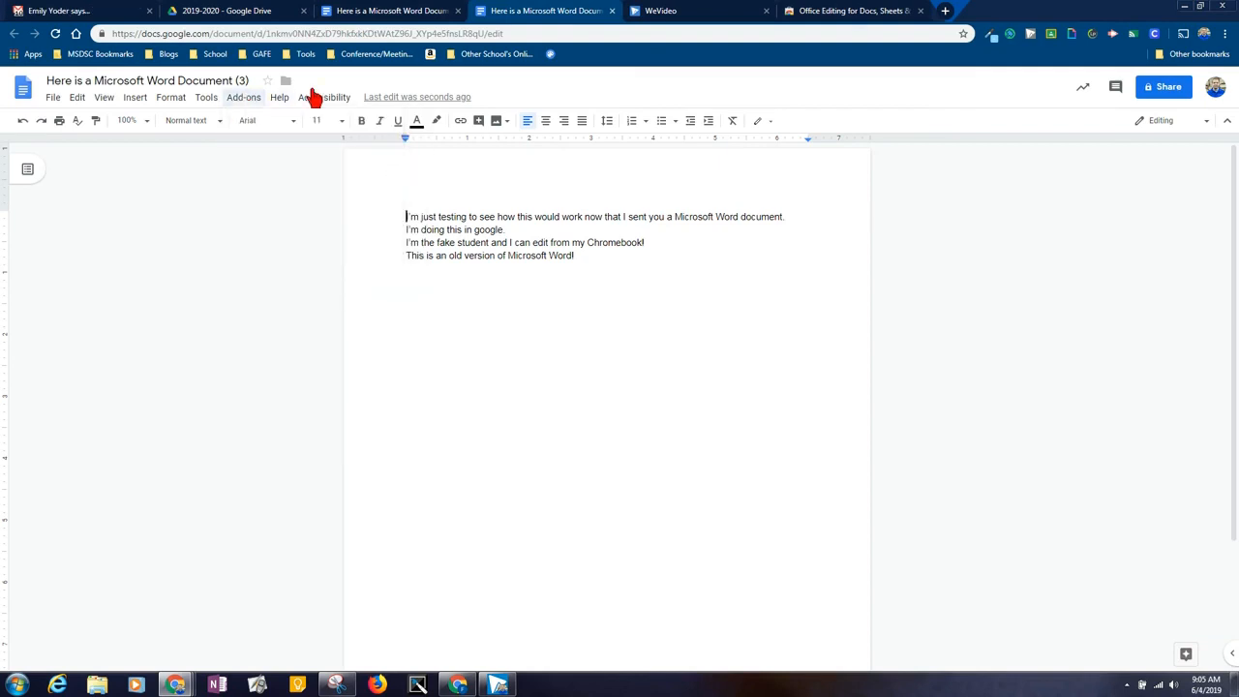
{"action": "left_click", "coordinate": [244, 96]}
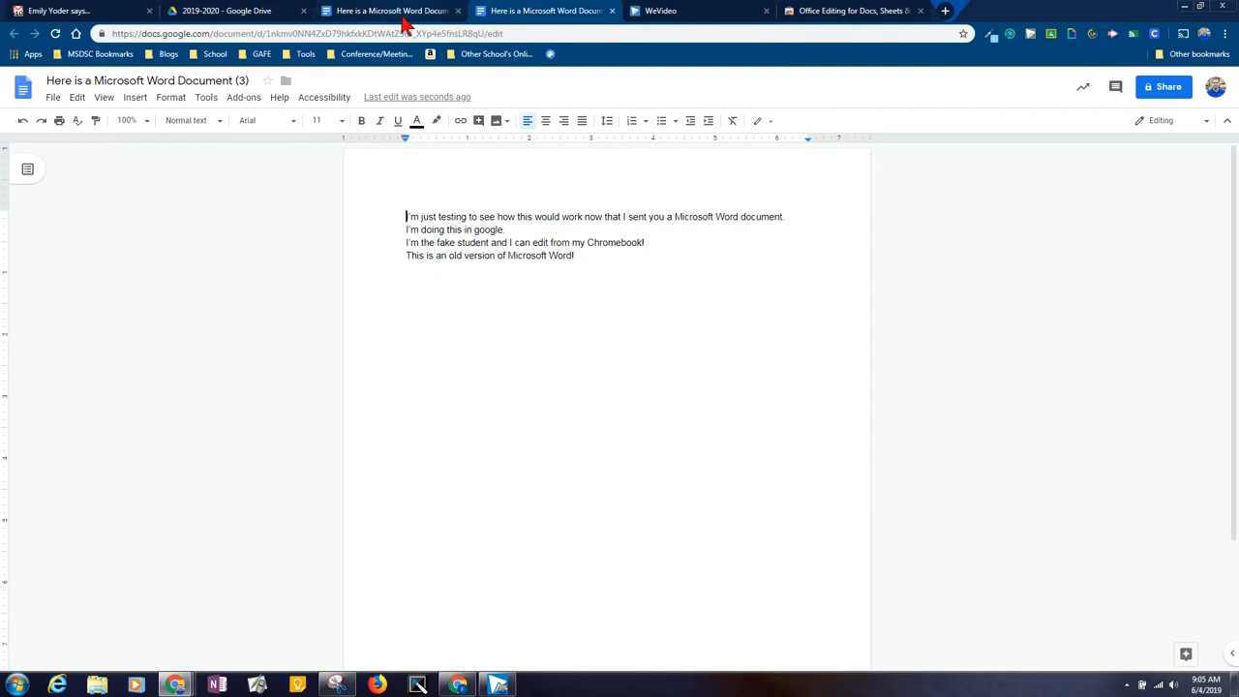
{"action": "mouse_move", "coordinate": [647, 287]}
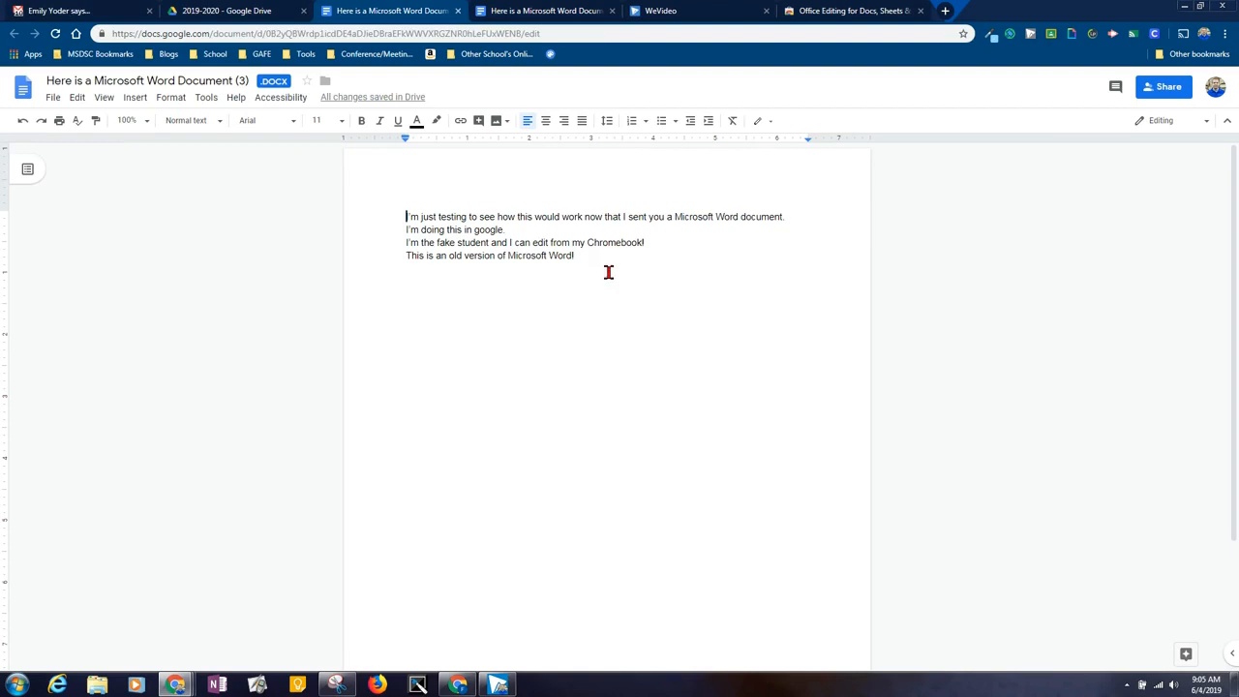
{"action": "mouse_move", "coordinate": [561, 283]}
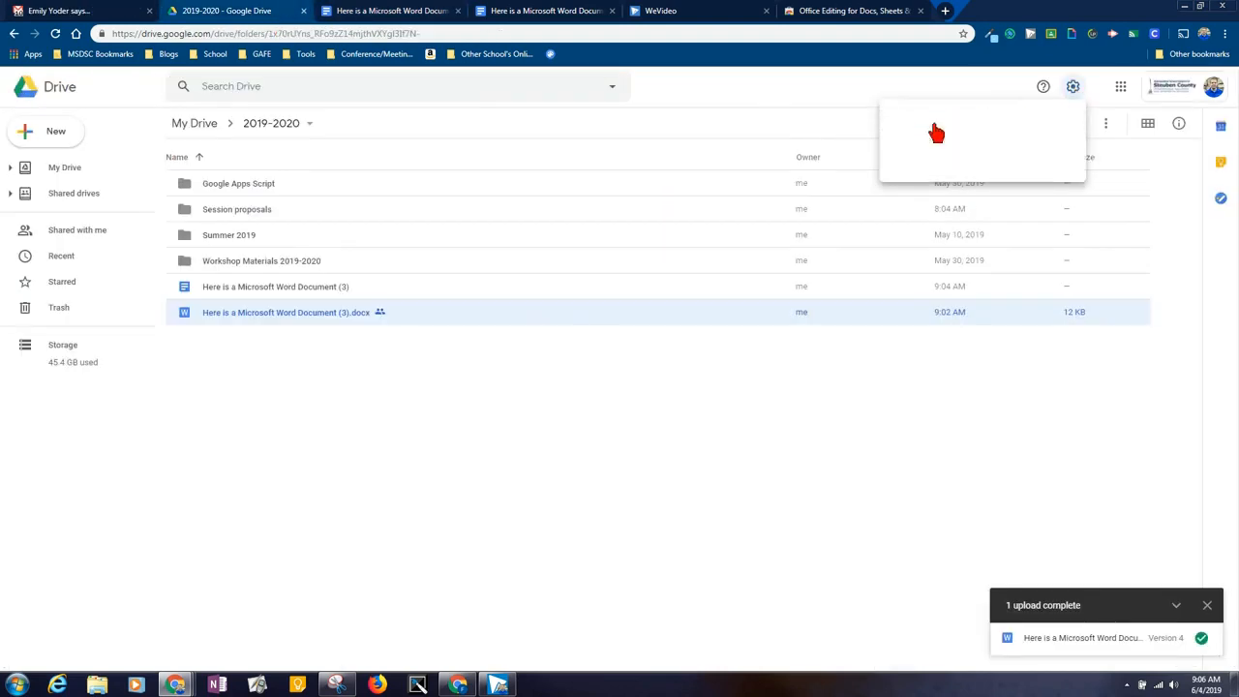
Confirm 'Convert uploaded files to Google Docs editor format' stays unchecked in Drive settings
{"action": "left_click", "coordinate": [1072, 86]}
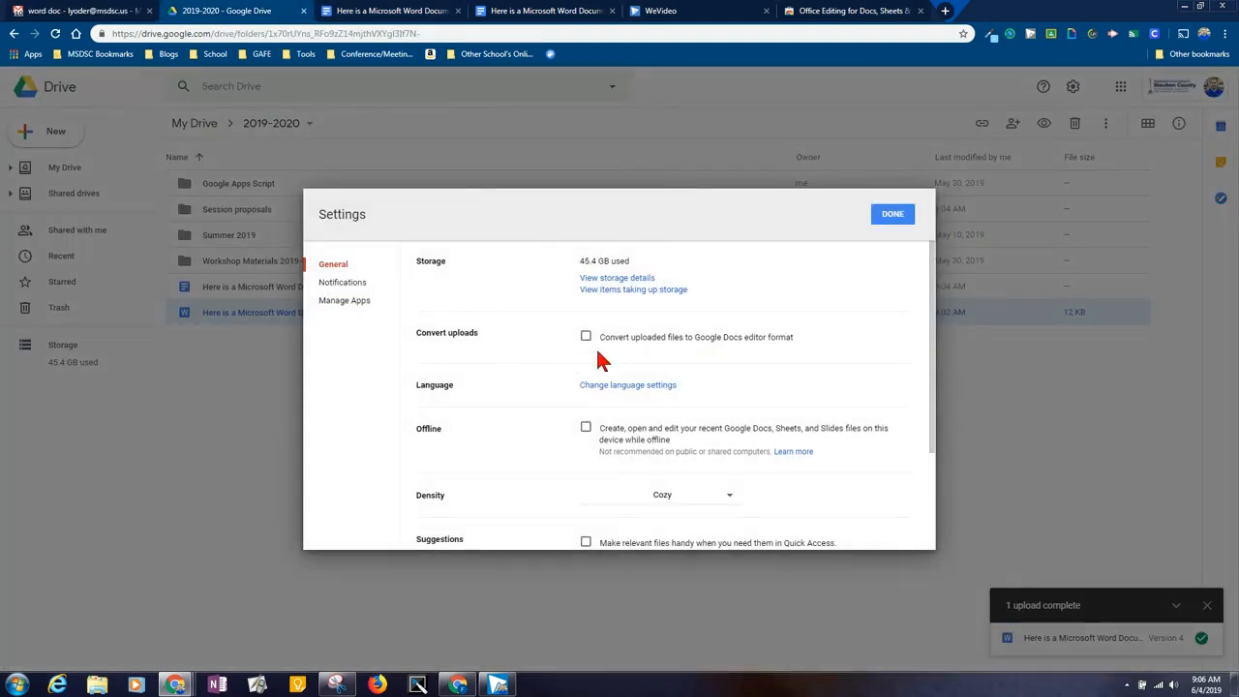
{"action": "mouse_move", "coordinate": [619, 355]}
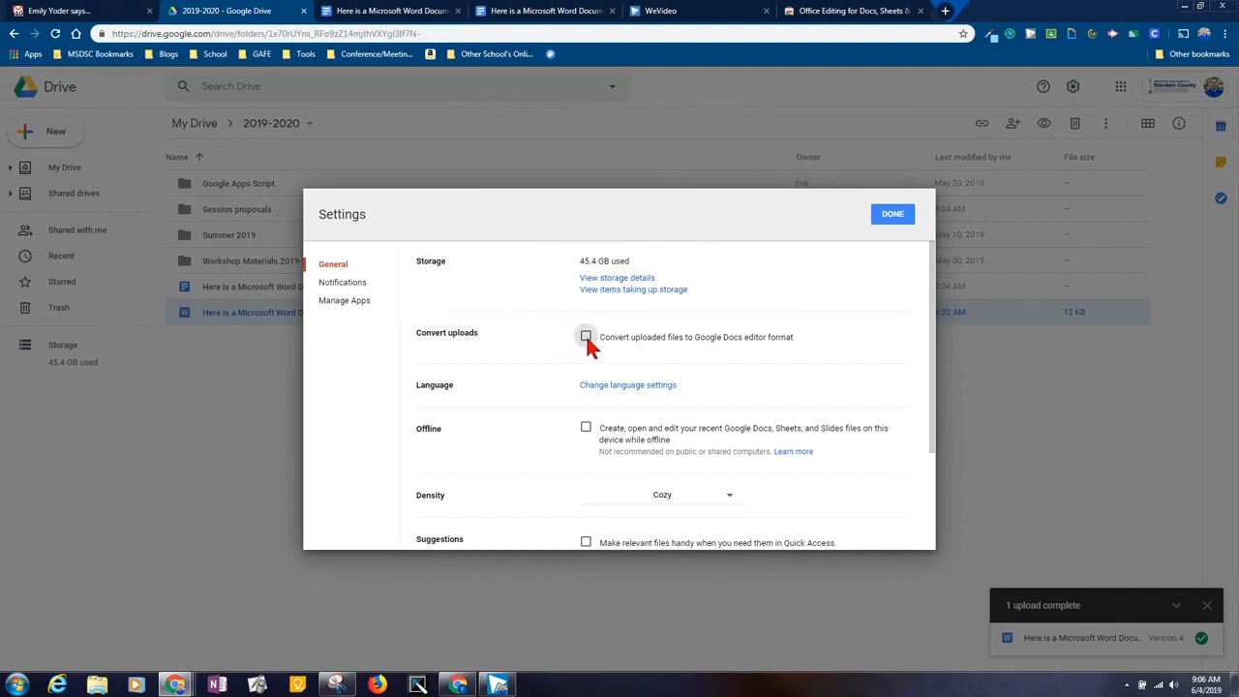
{"action": "left_click", "coordinate": [890, 213]}
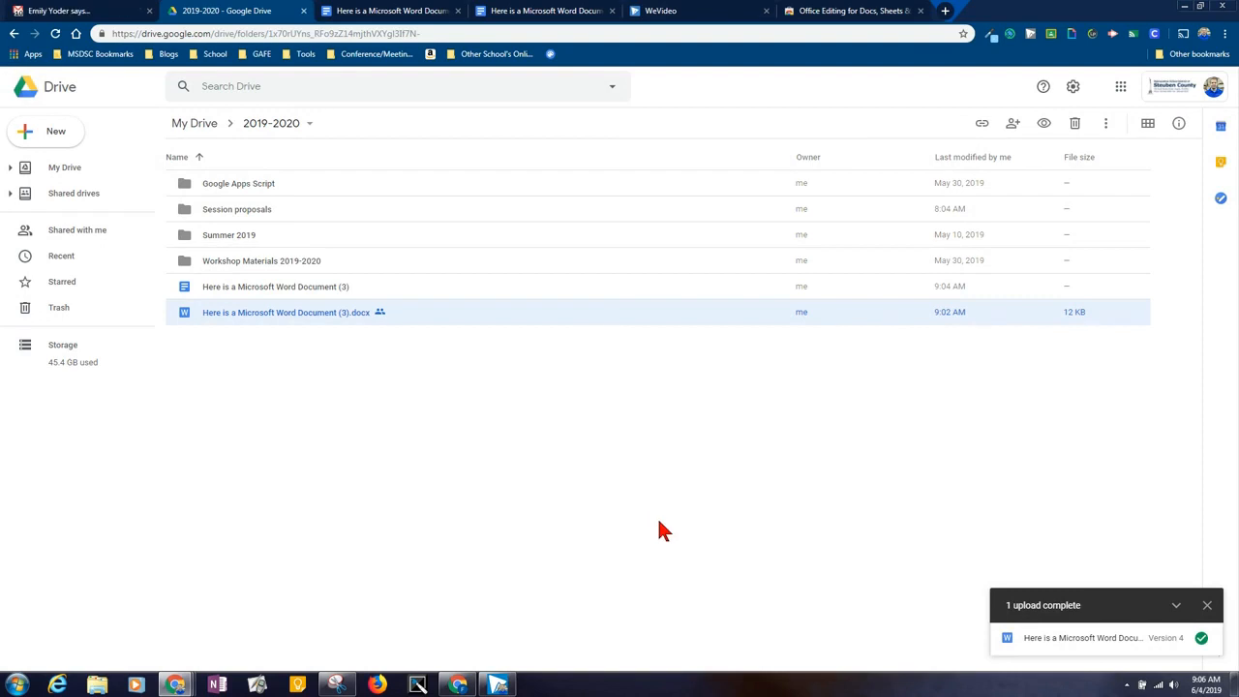